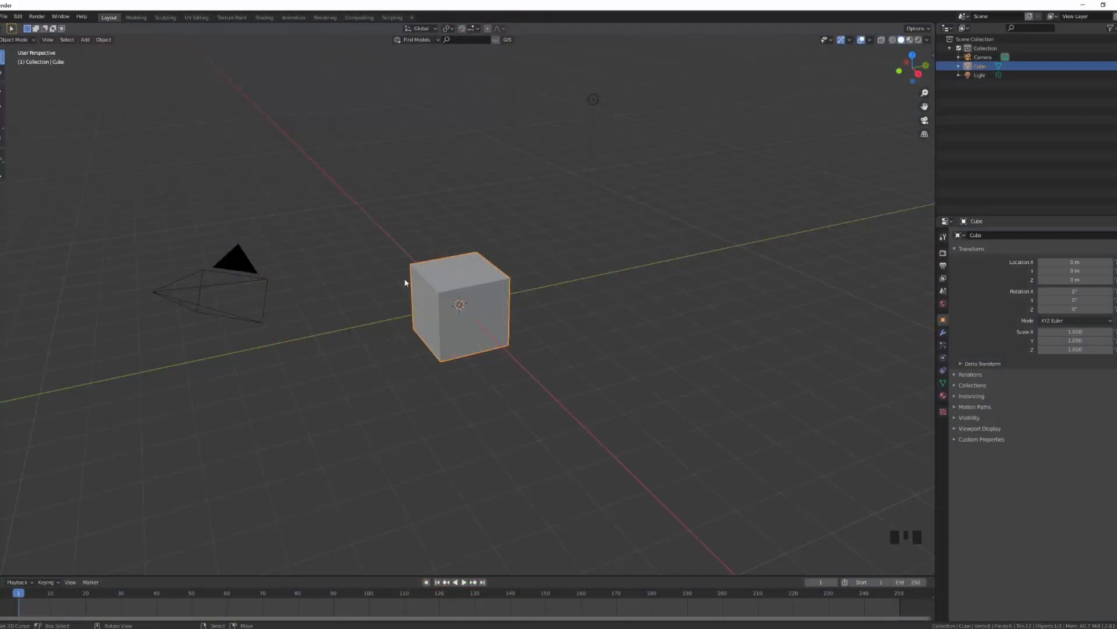
mouse_move(383, 326)
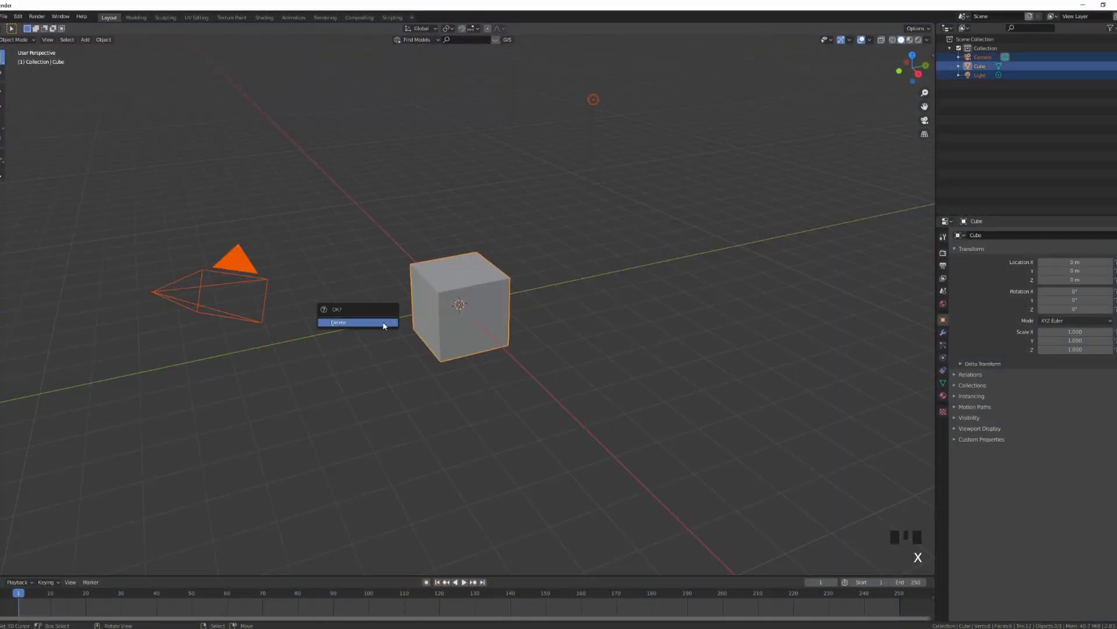
Delete the default cube, camera and light, leaving the scene empty
left_click(338, 321)
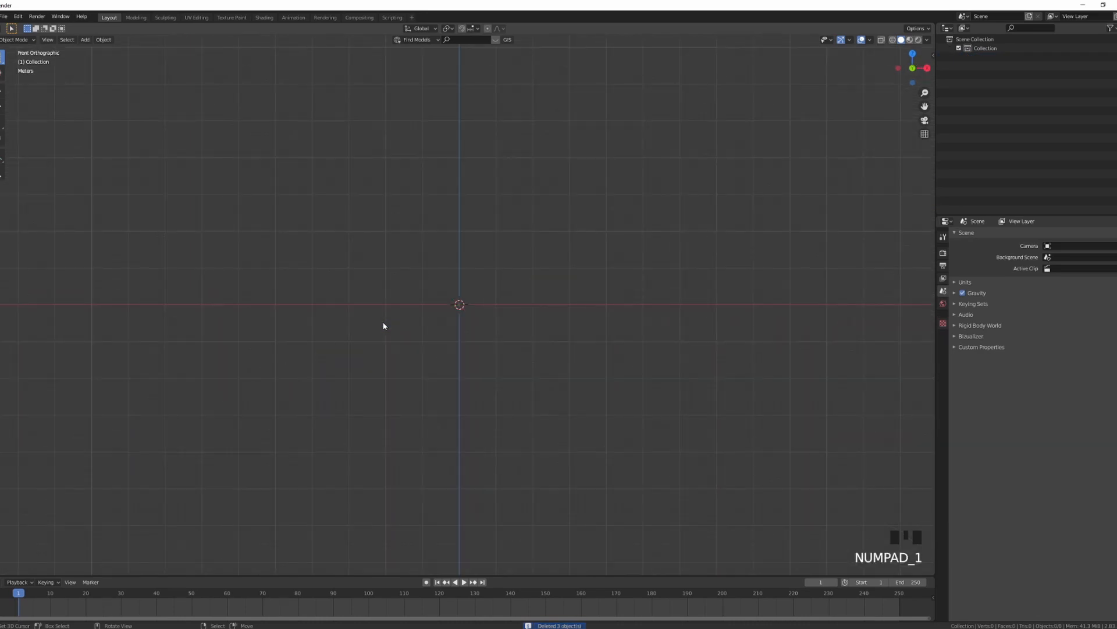
key("shift+a")
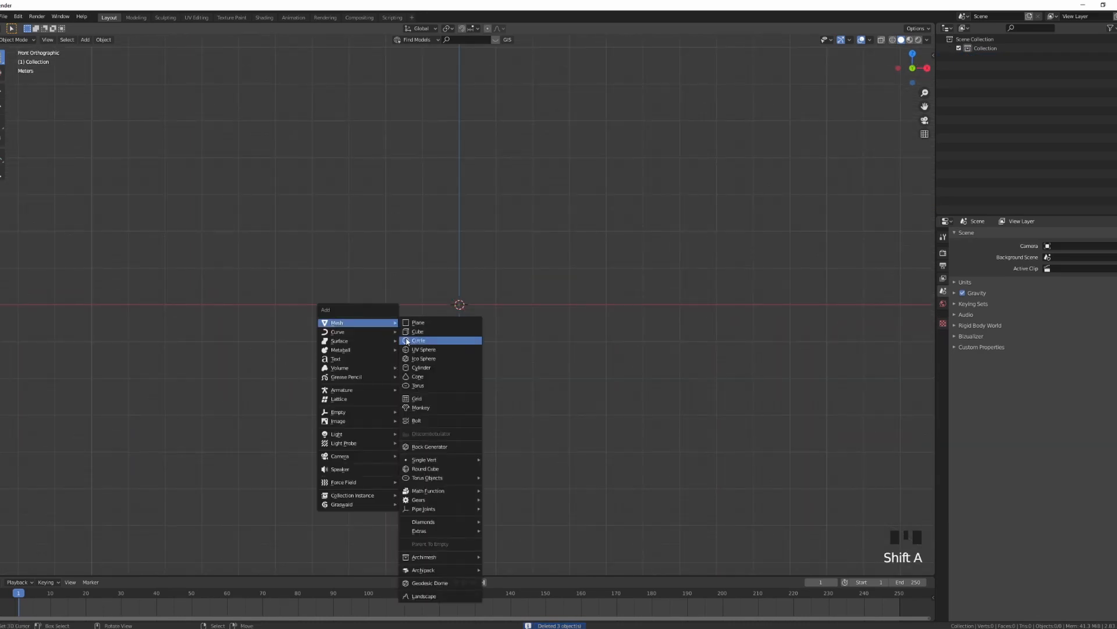
Add a circle mesh and give it a Simple Deform twist modifier
left_click(419, 340)
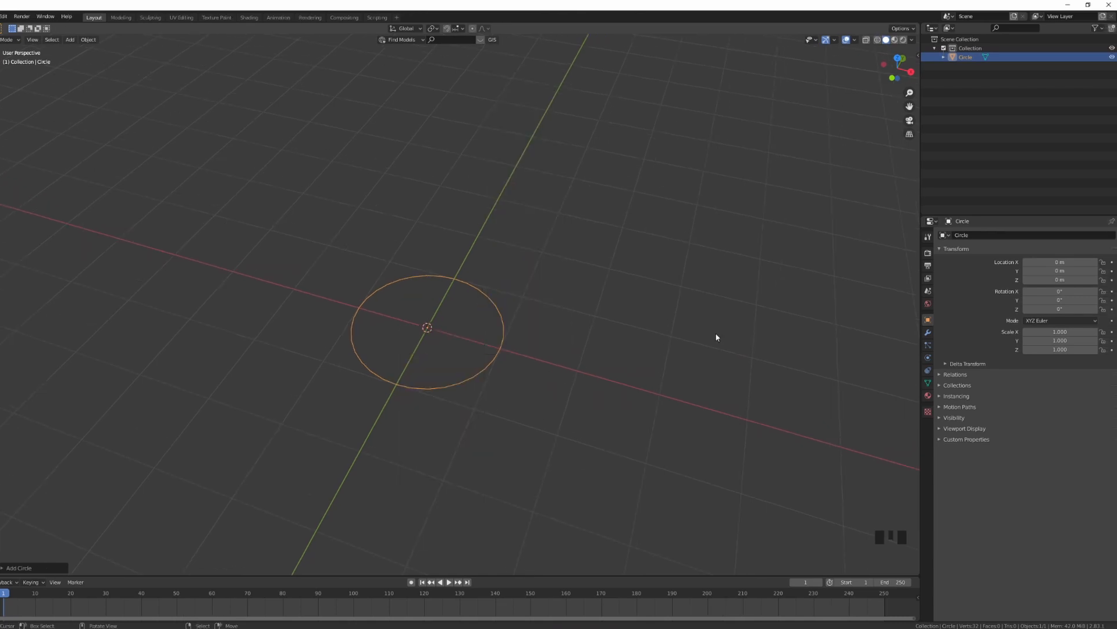
left_click(955, 235)
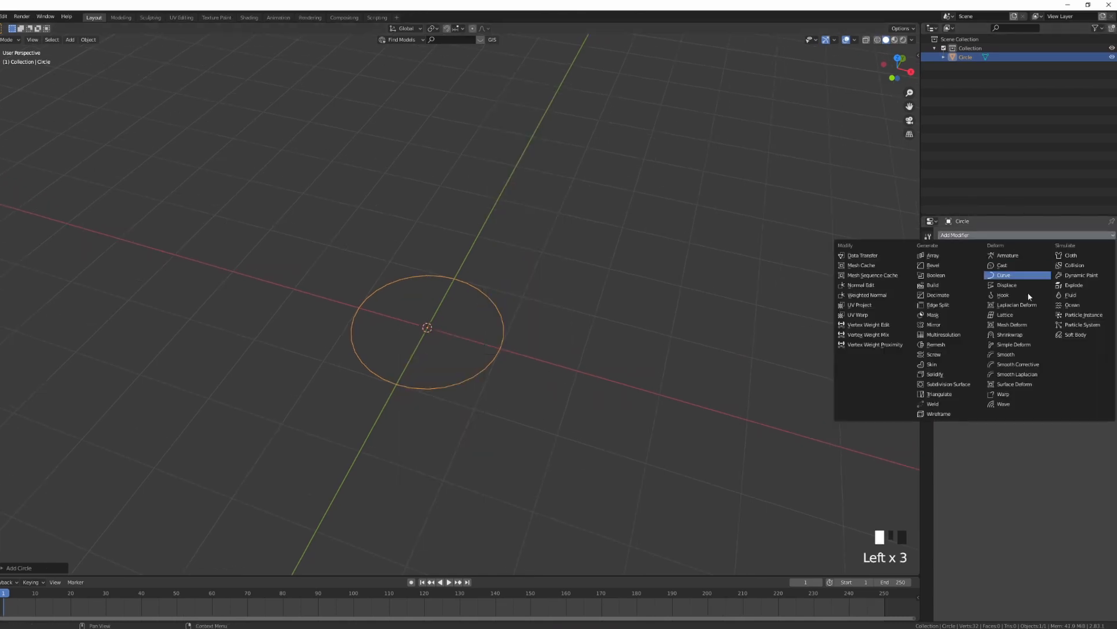
mouse_move(1012, 345)
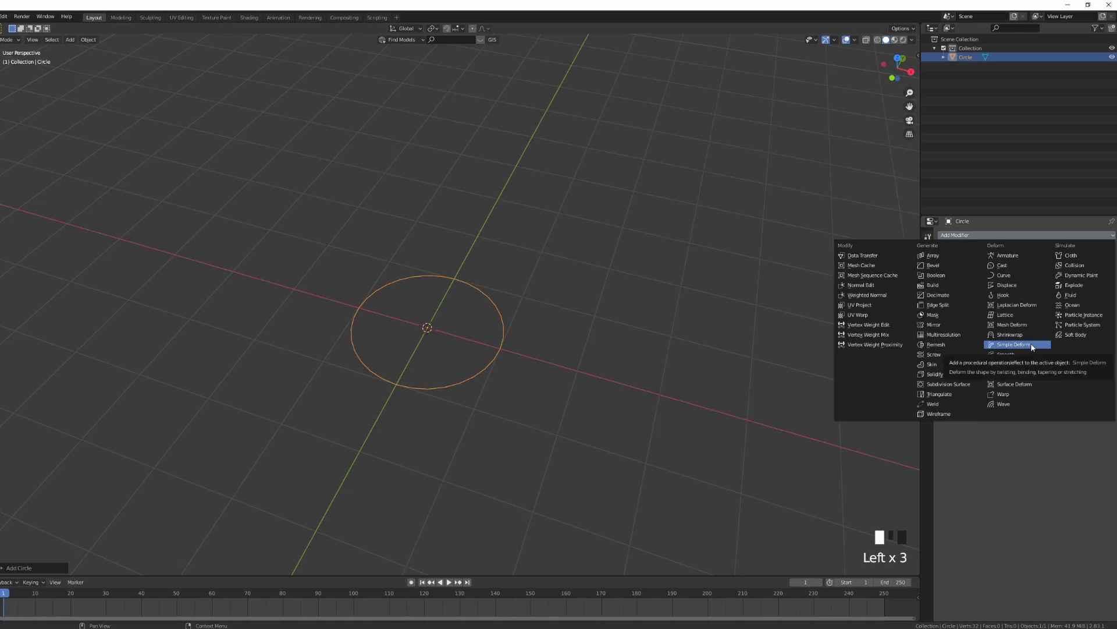
left_click(1014, 344)
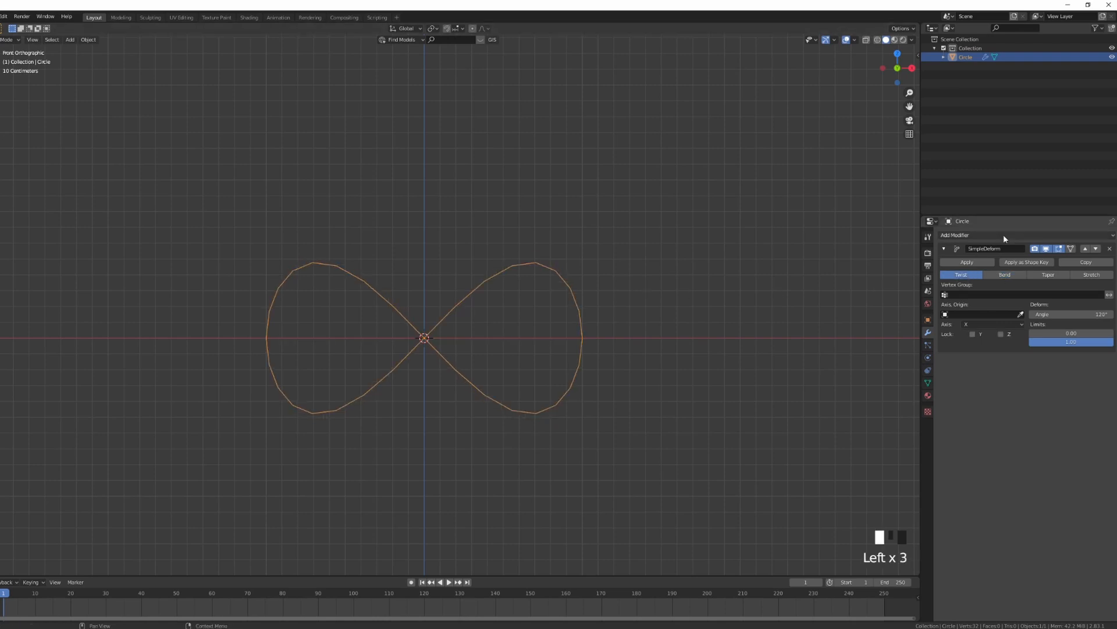
Add a second Simple Deform set to Bend on the X axis and smooth the loop
left_click(957, 235)
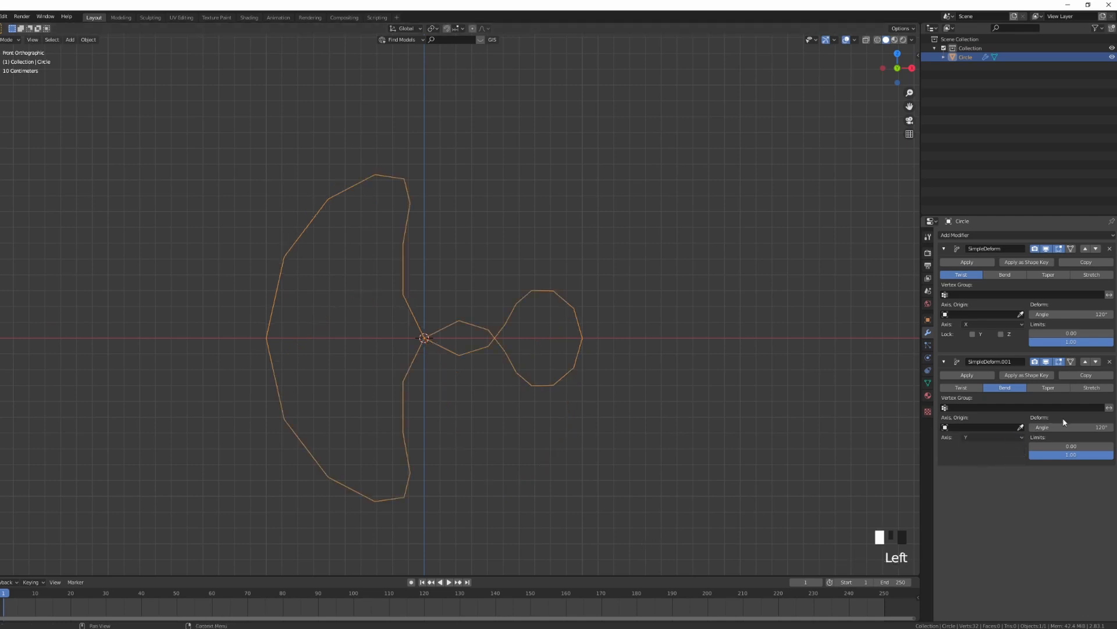
left_click(990, 437)
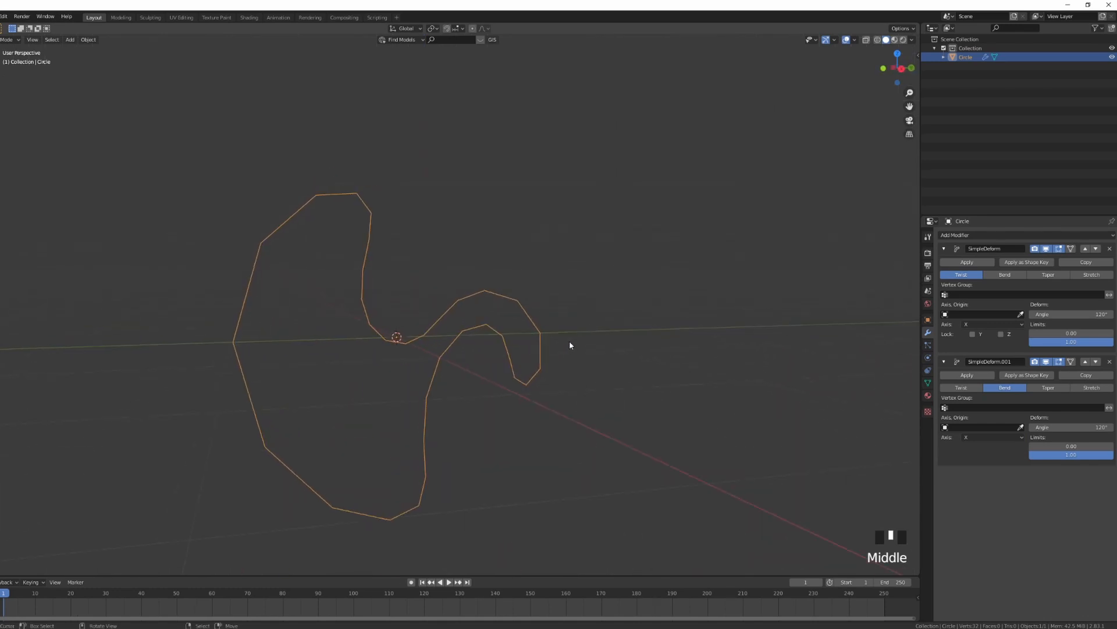
key("KP_1")
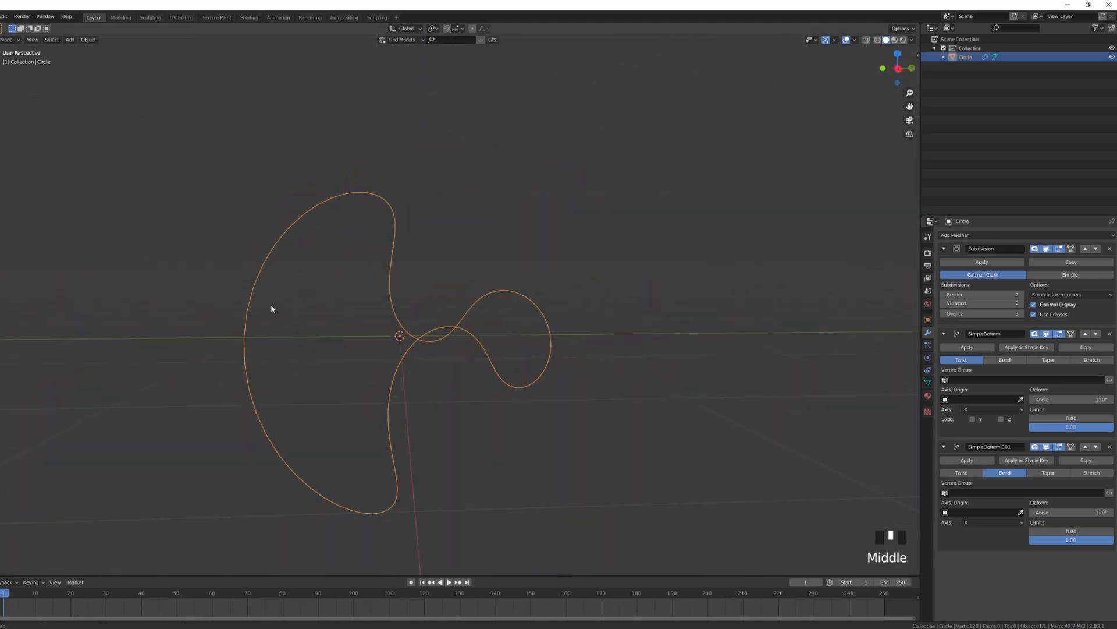
Convert the smoothed, deformed loop into a curve with its shape baked in
key("KP_1")
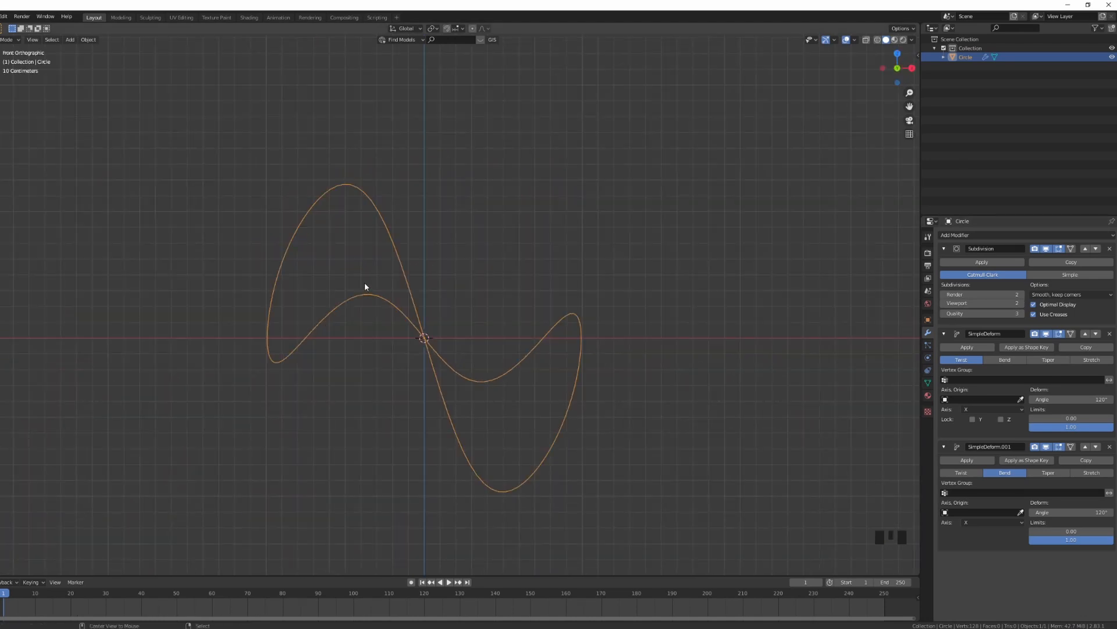
key("alt+c")
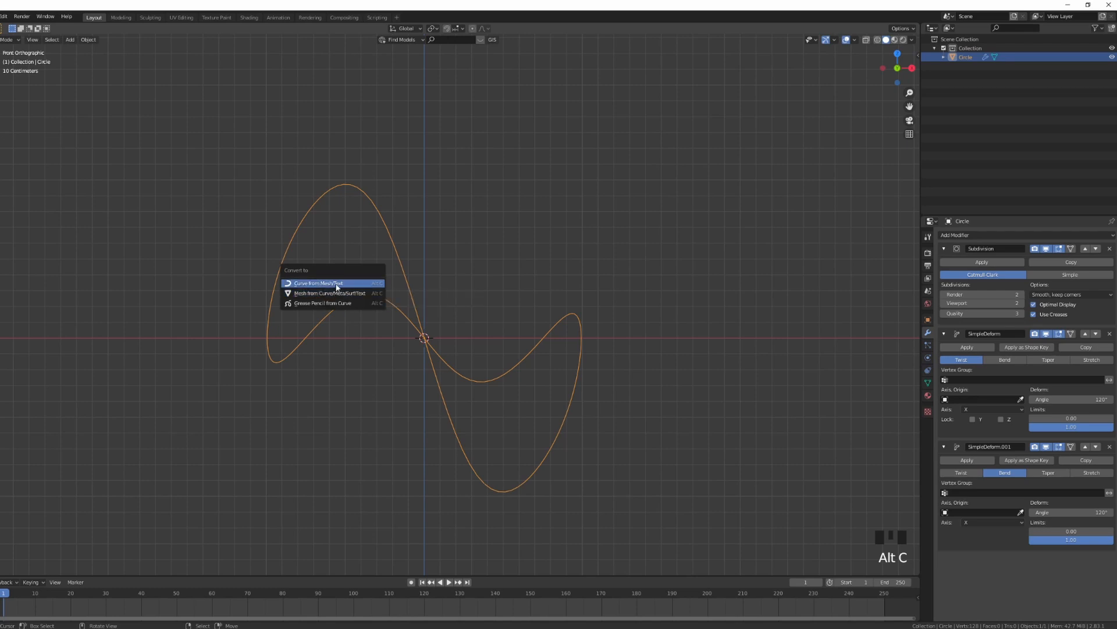
left_click(319, 282)
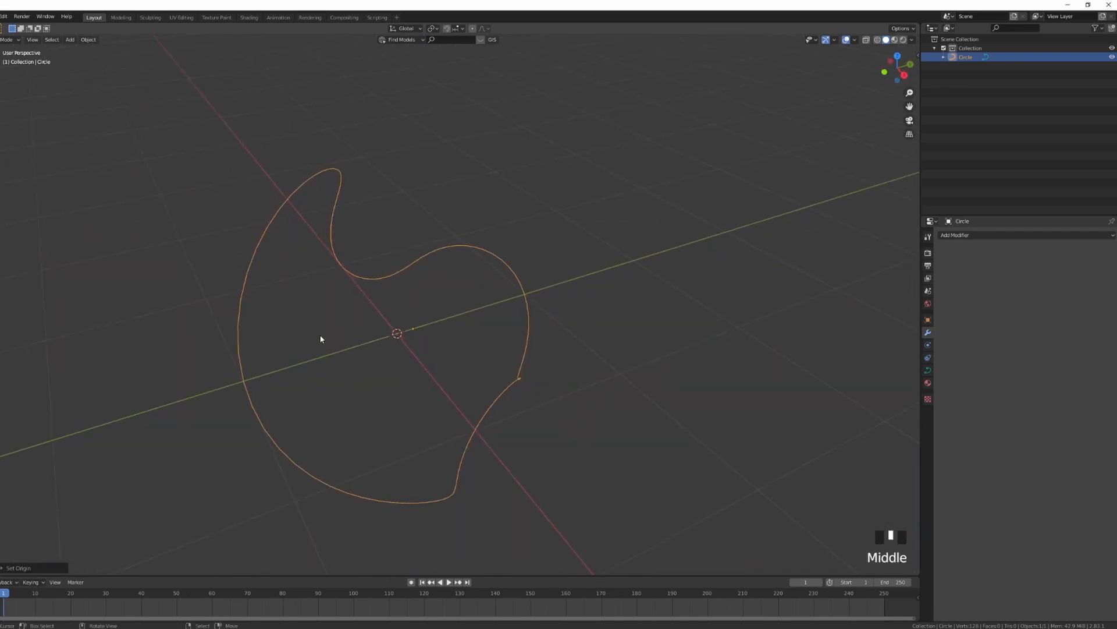
key("shift+s")
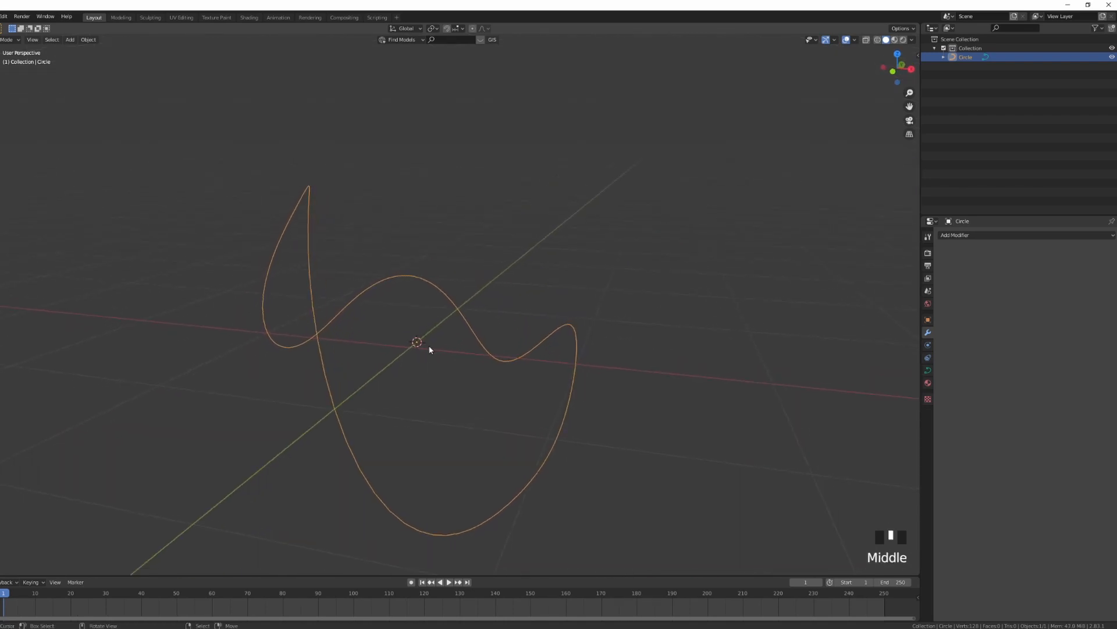
Add a cube, stretch it 40x along X into a long bar and apply its scale
key("shift+a")
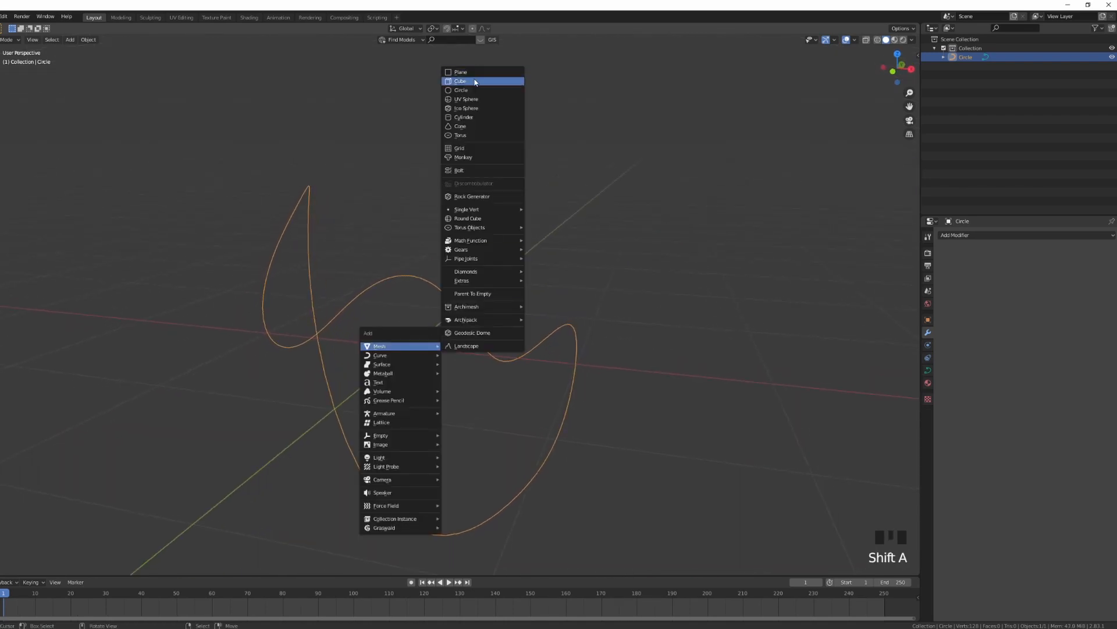
left_click(460, 81)
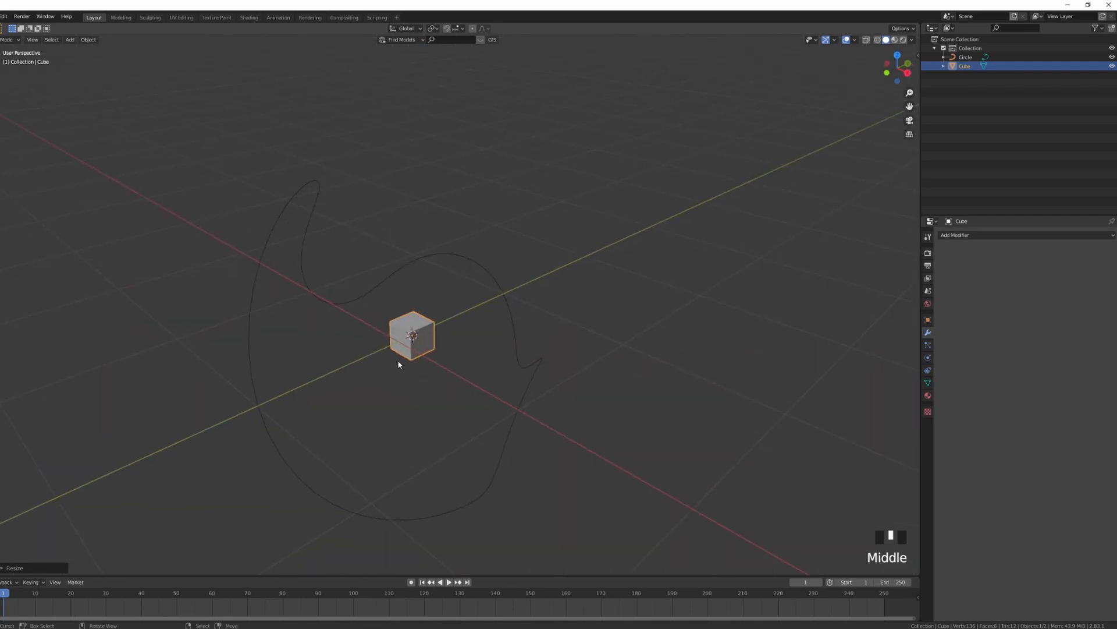
scroll("up", 3)
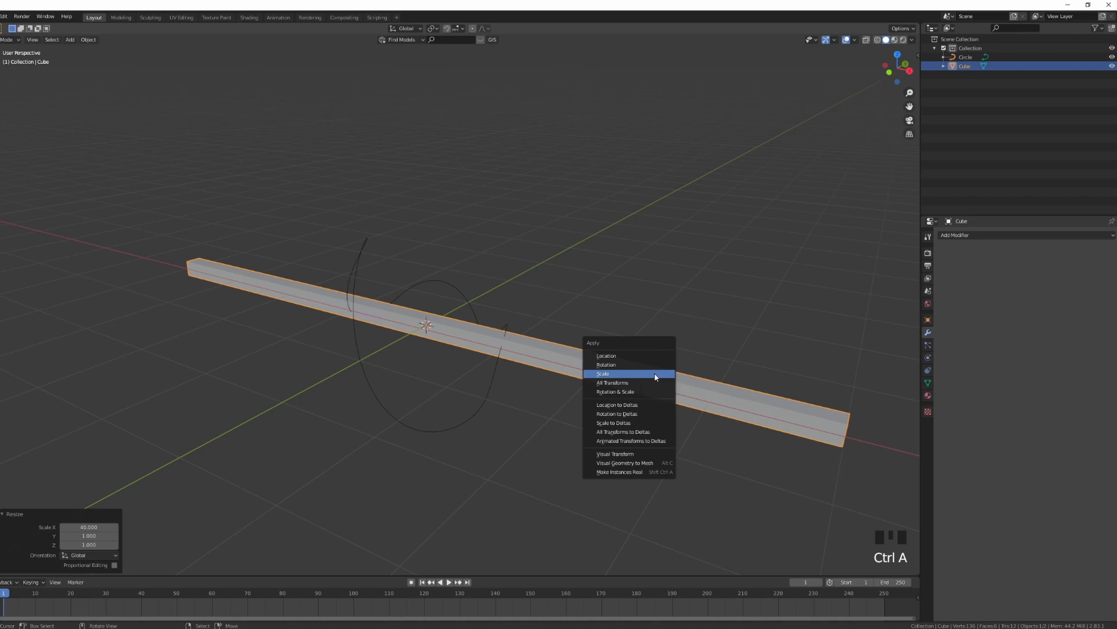
left_click(602, 373)
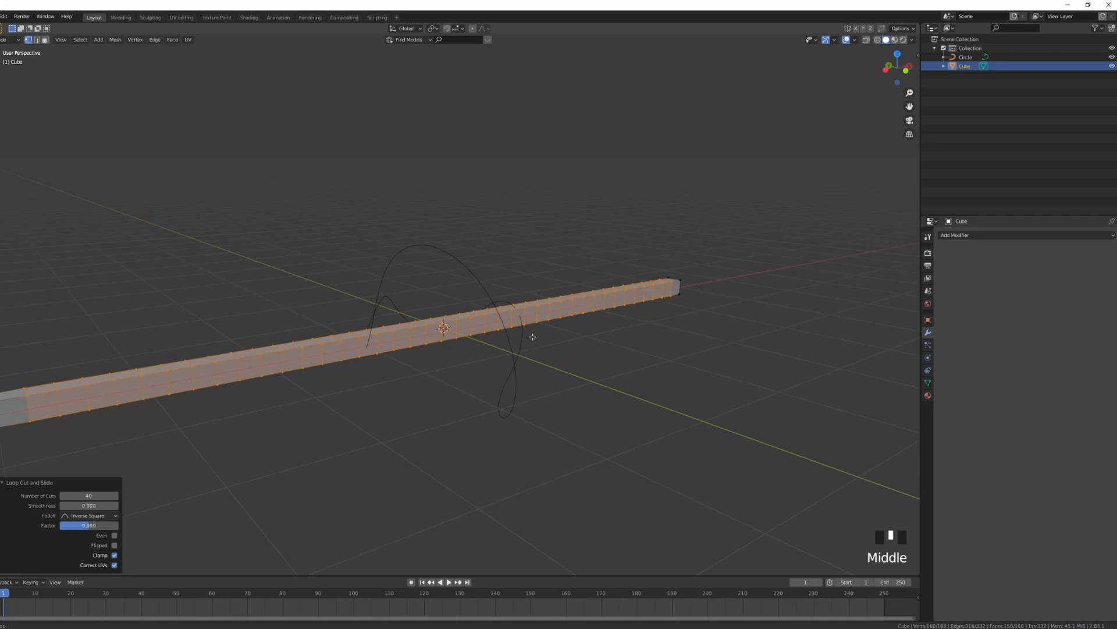
Round the segmented bar into a smooth tube with a Subdivision Surface modifier
left_click_drag(532, 337, 428, 328)
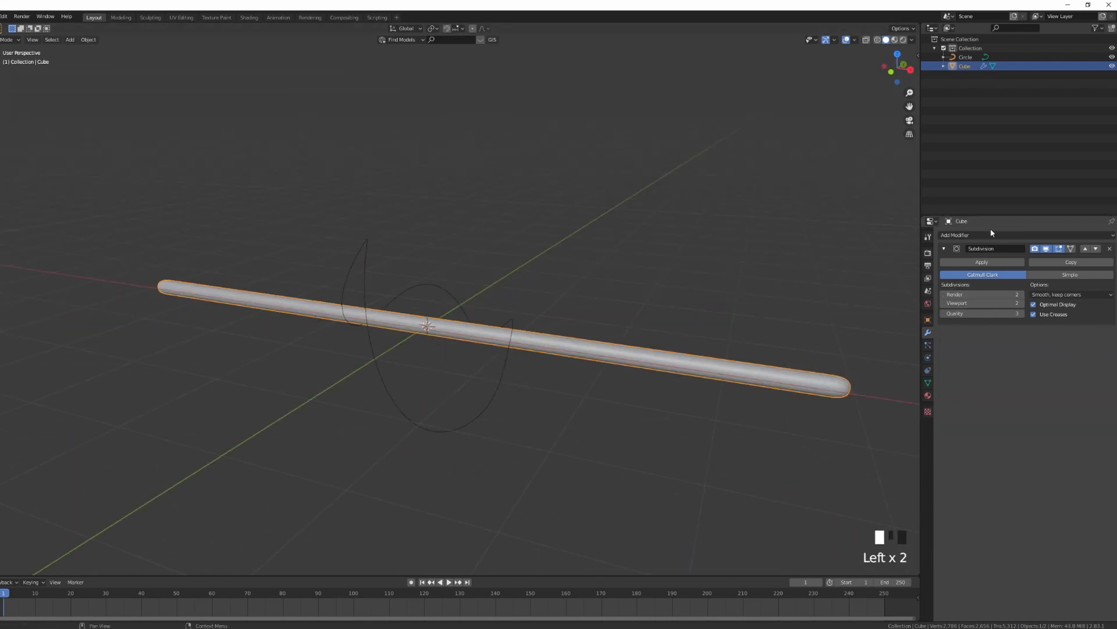
Wrap the tube along the Circle curve with a Curve modifier, thicken it and apply the scale
left_click(947, 235)
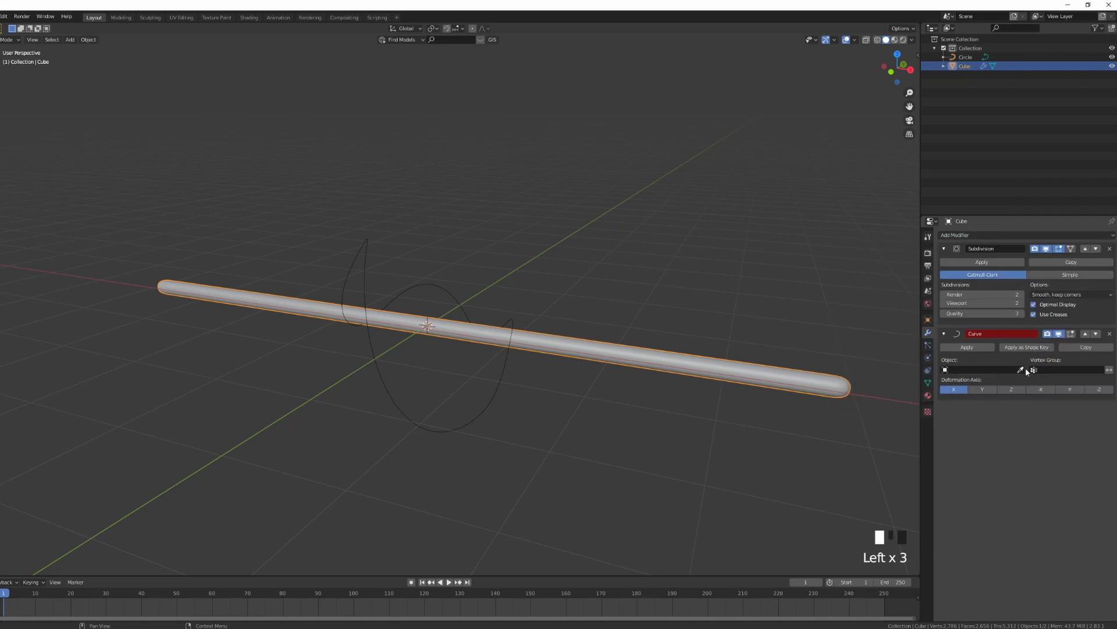
left_click(980, 369)
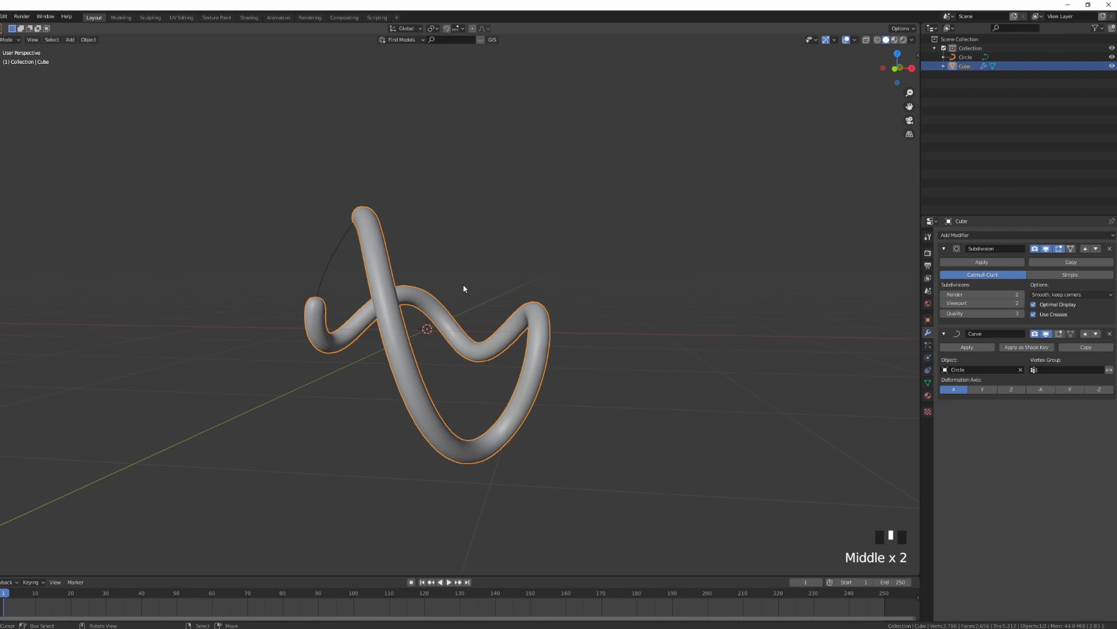
key("s")
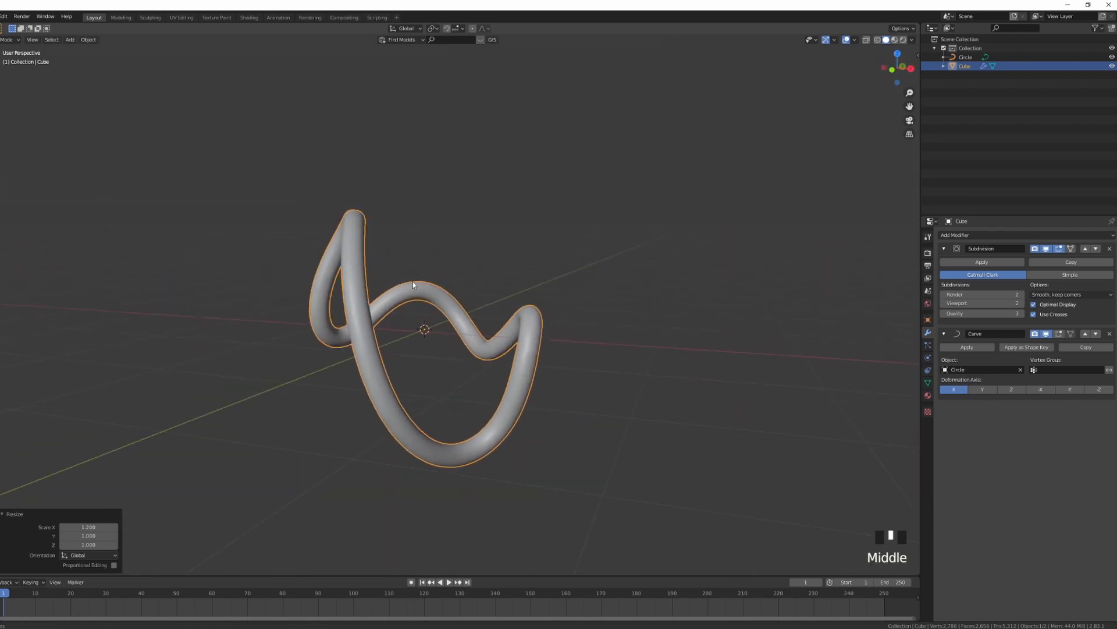
left_click_drag(413, 285, 514, 292)
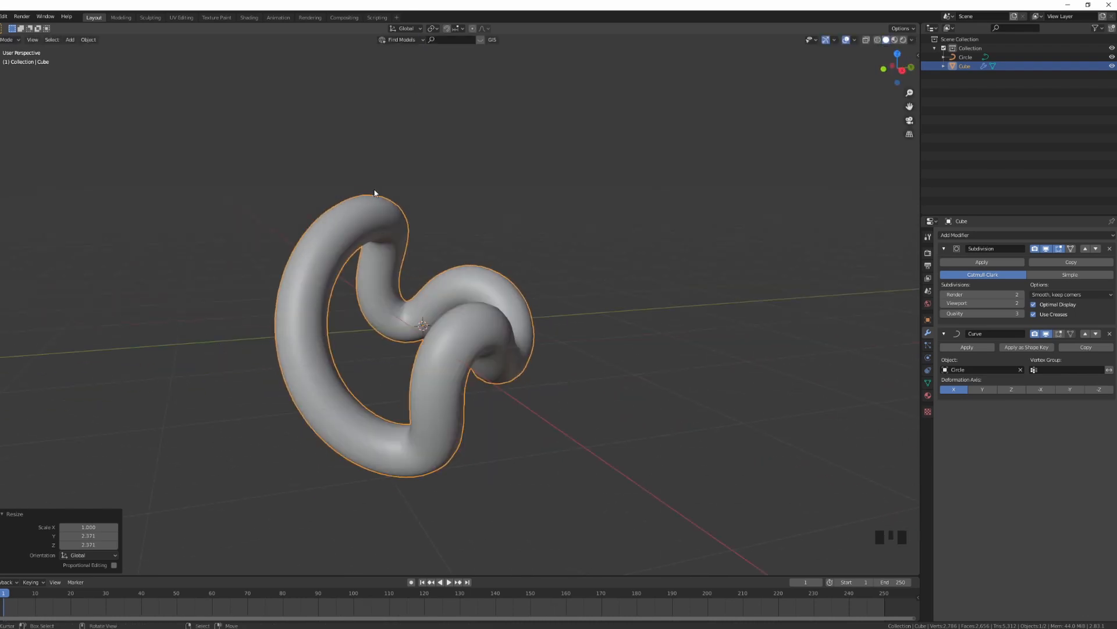
key("ctrl+a")
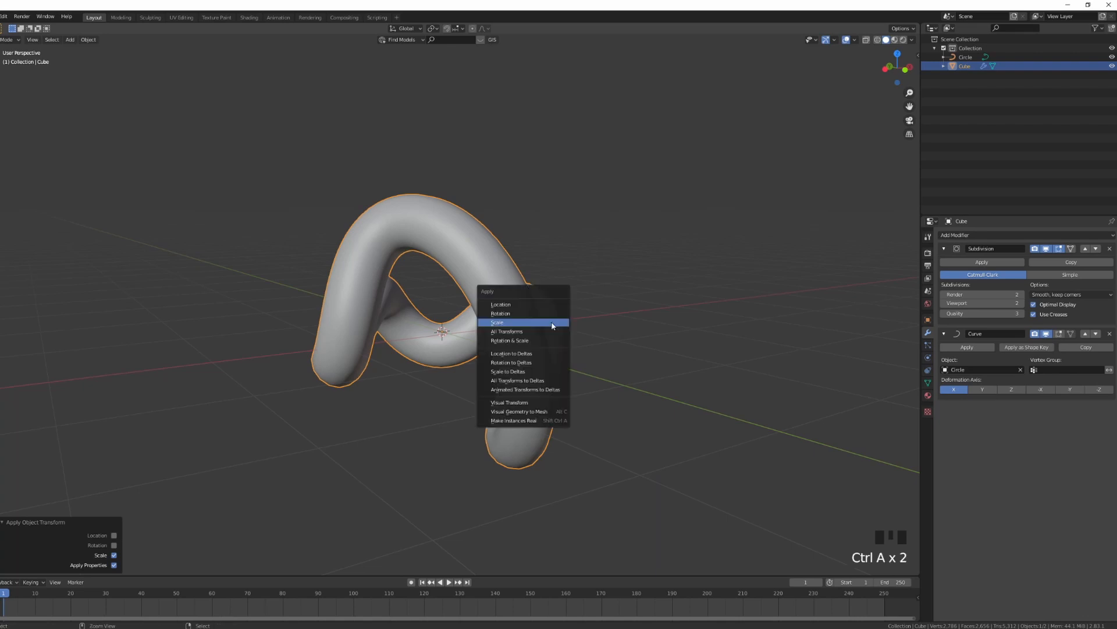
key("numpad_1")
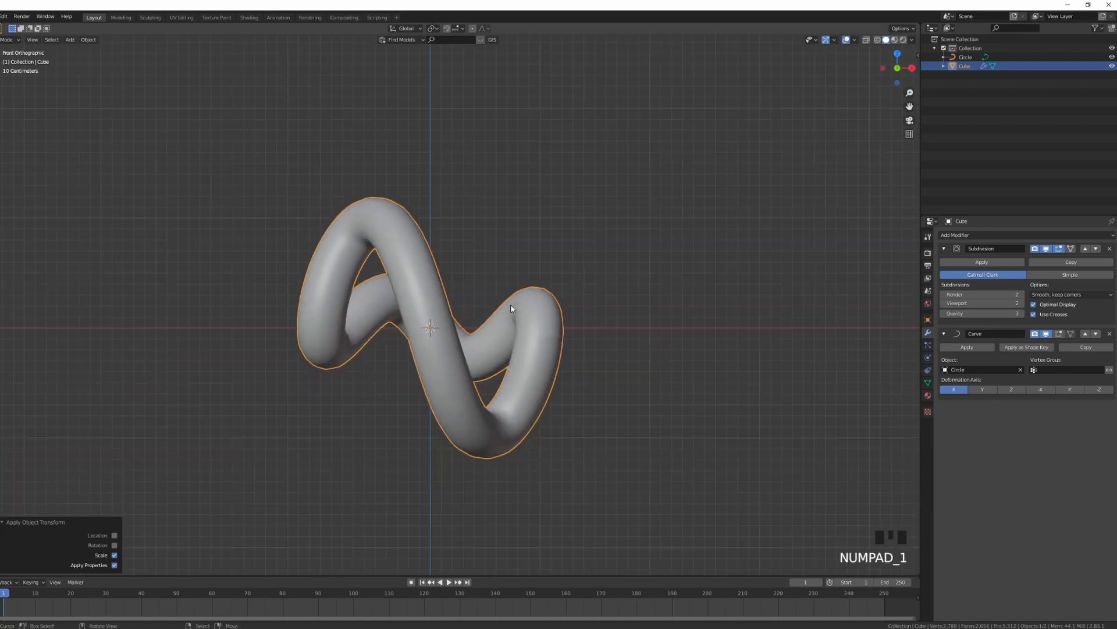
mouse_move(514, 291)
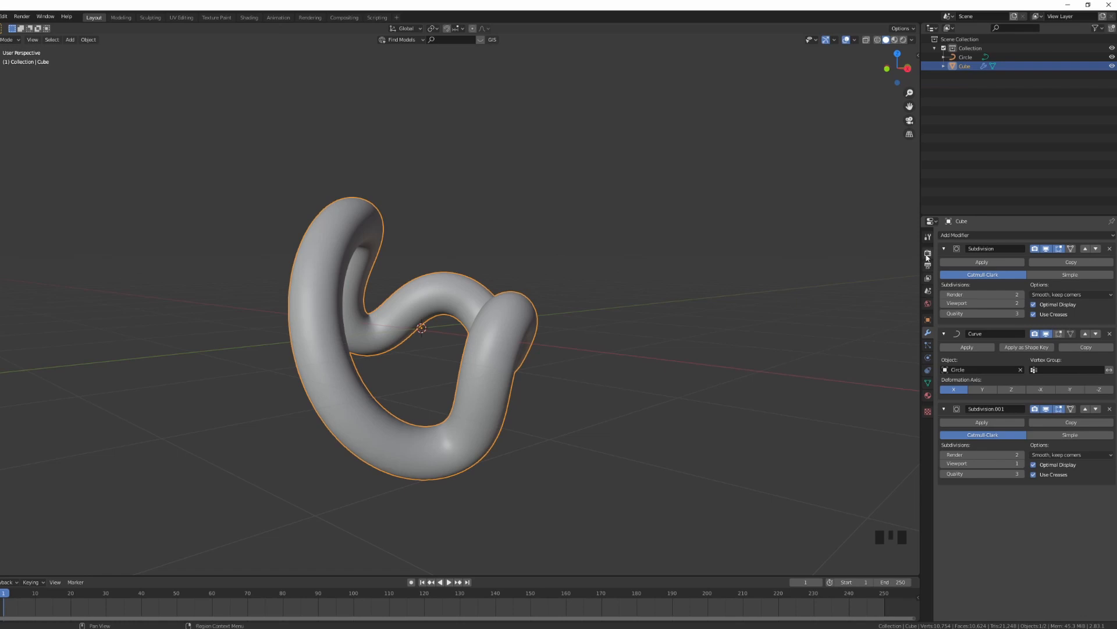
mouse_move(928, 255)
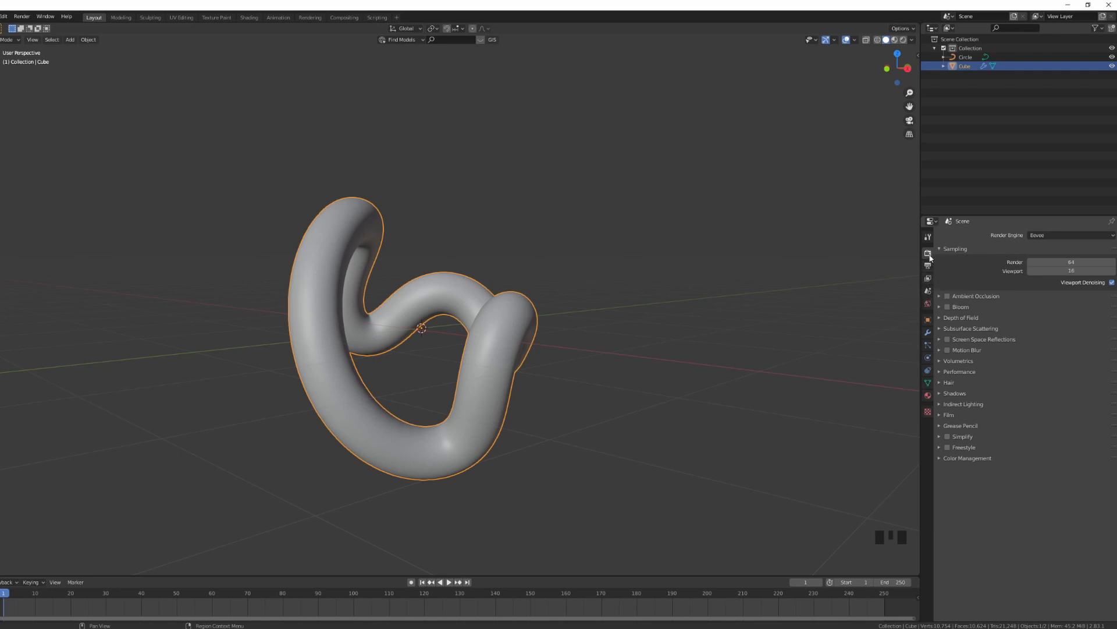
Switch the render engine to Cycles with the Experimental feature set
left_click(1069, 234)
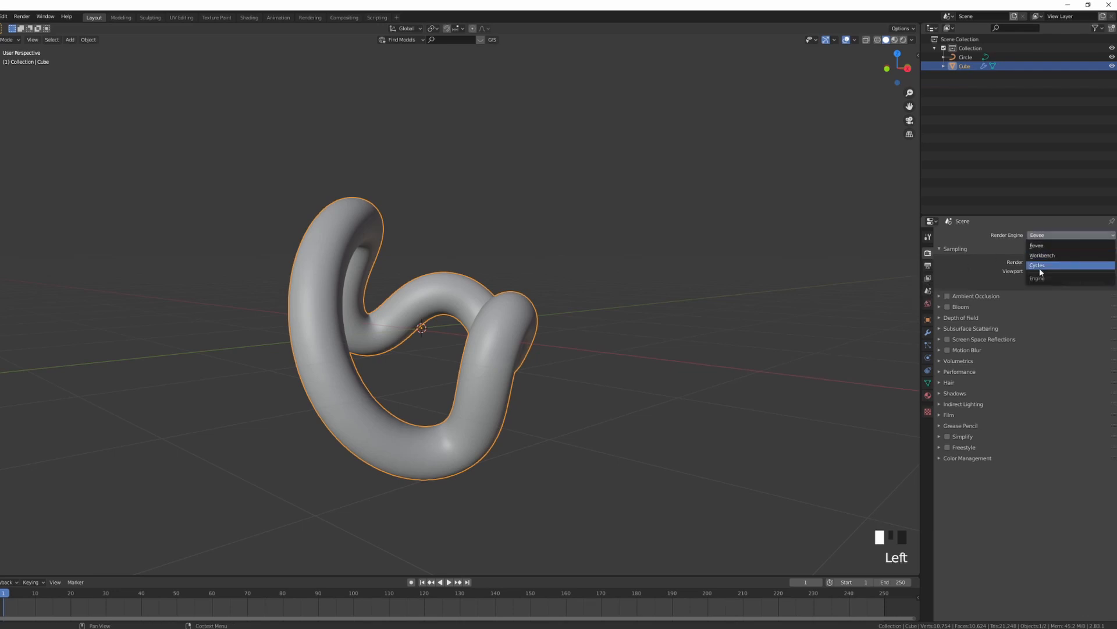
left_click(1038, 264)
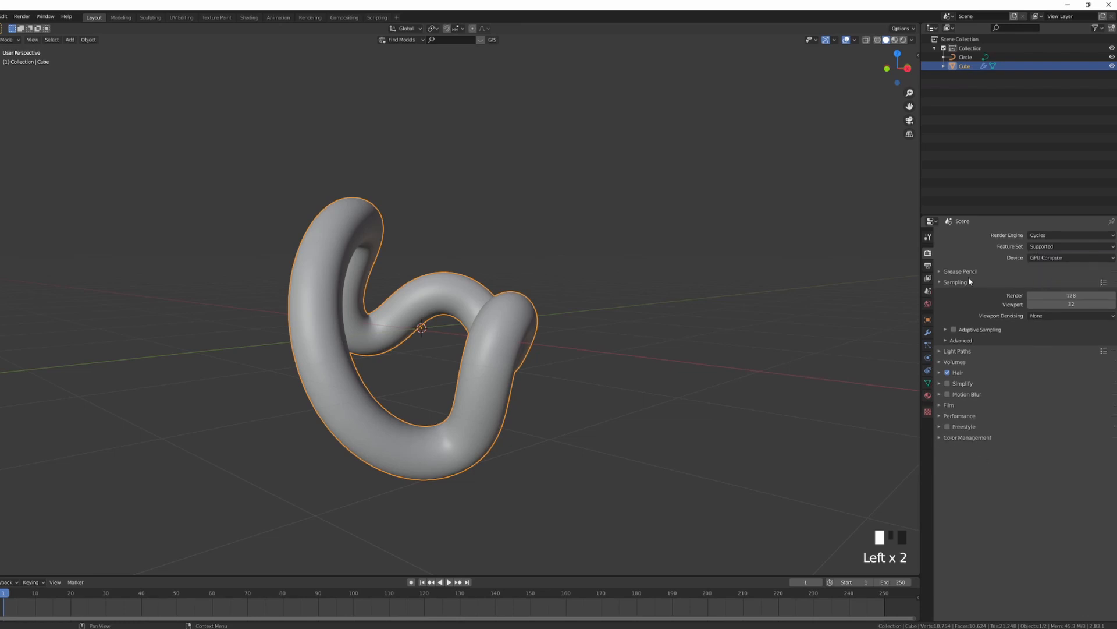
left_click(1068, 245)
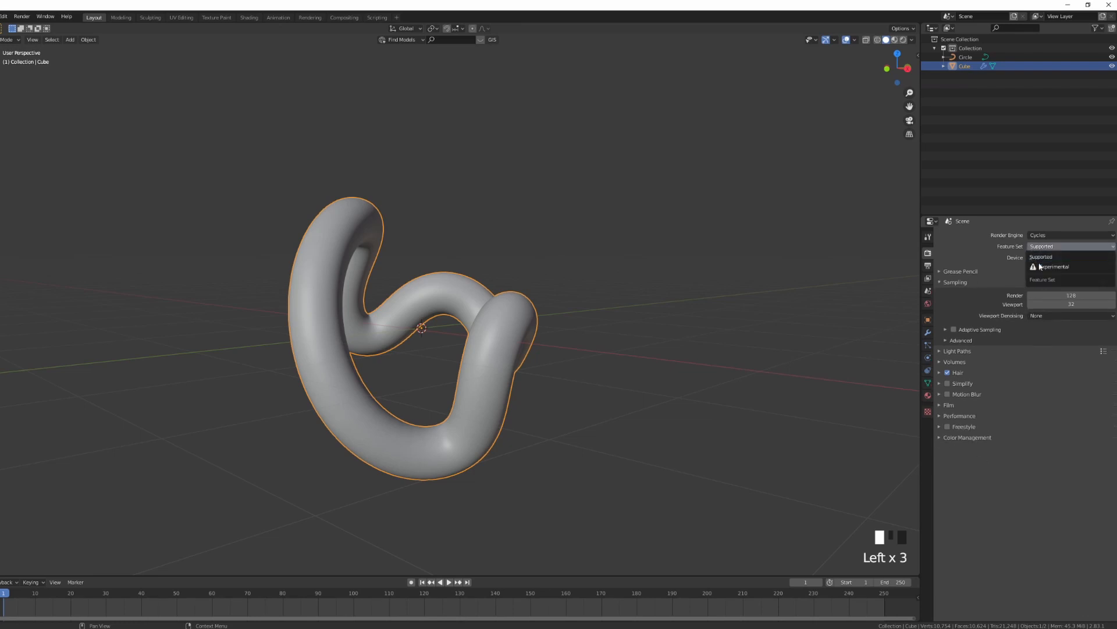
left_click(1052, 266)
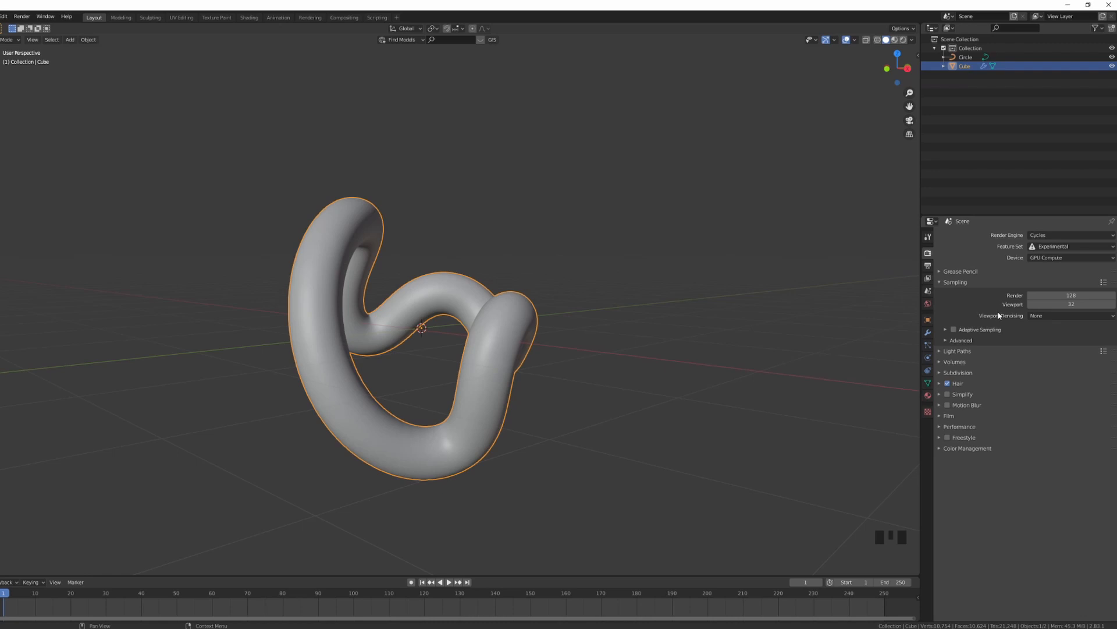
mouse_move(1051, 294)
type("250")
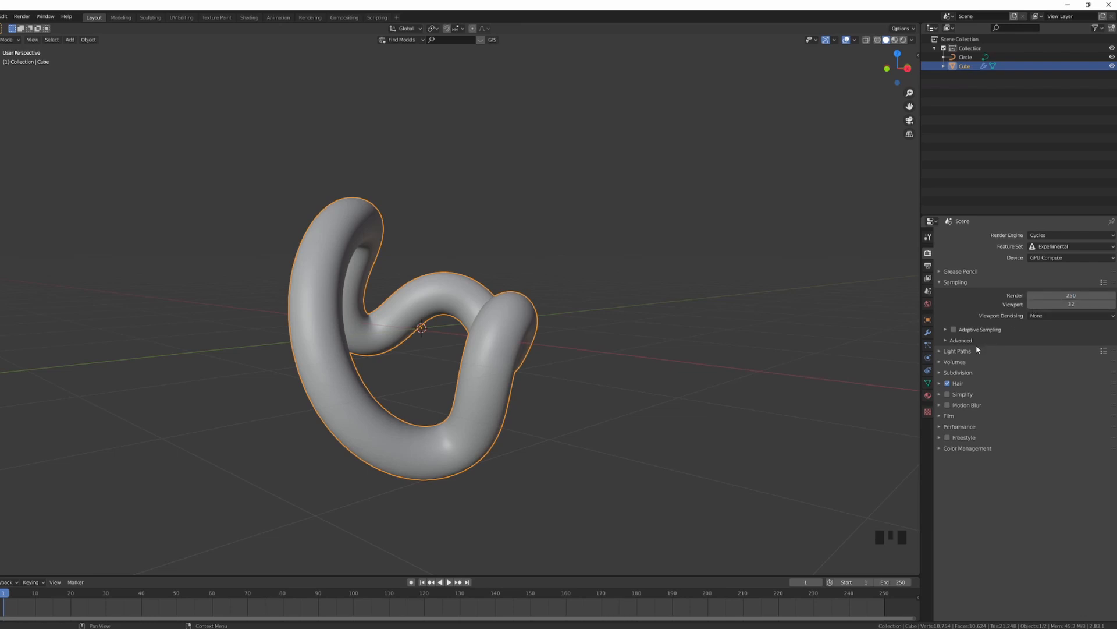
Trim the light-path max bounces, clamp indirect light to 4.50 and set glossy filter 1.50
left_click(957, 350)
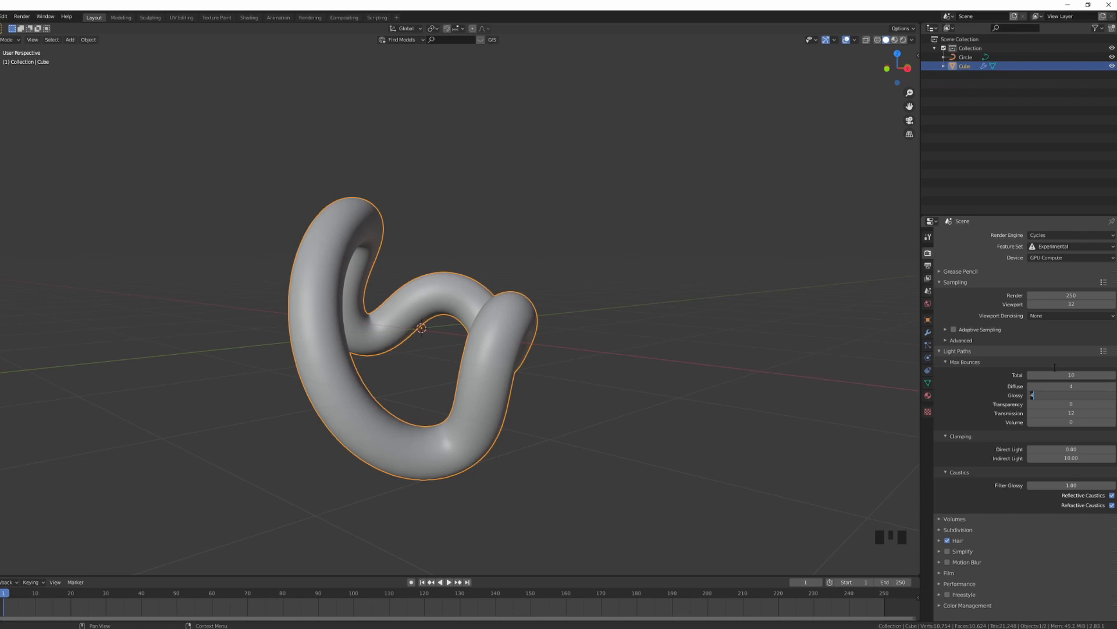
key("Tab")
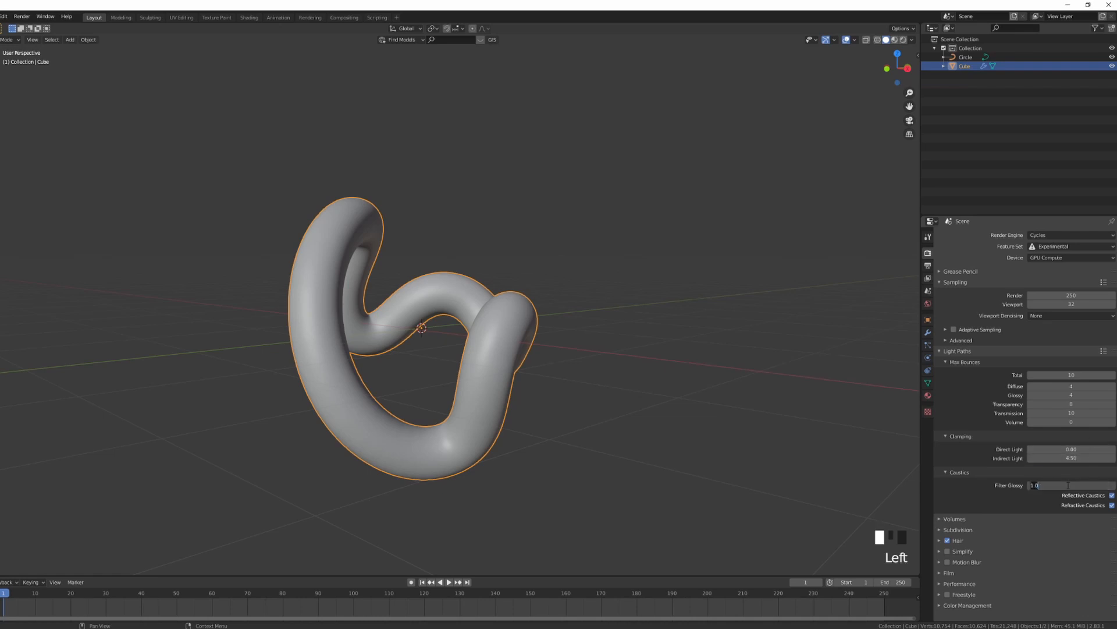
left_click(1048, 486)
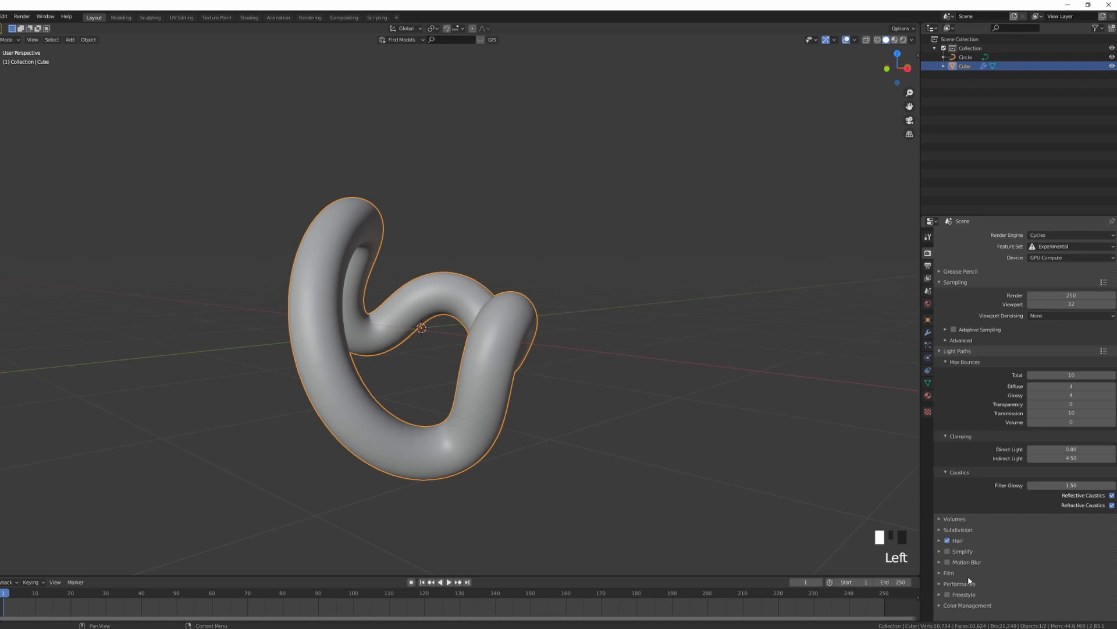
scroll("down", 3)
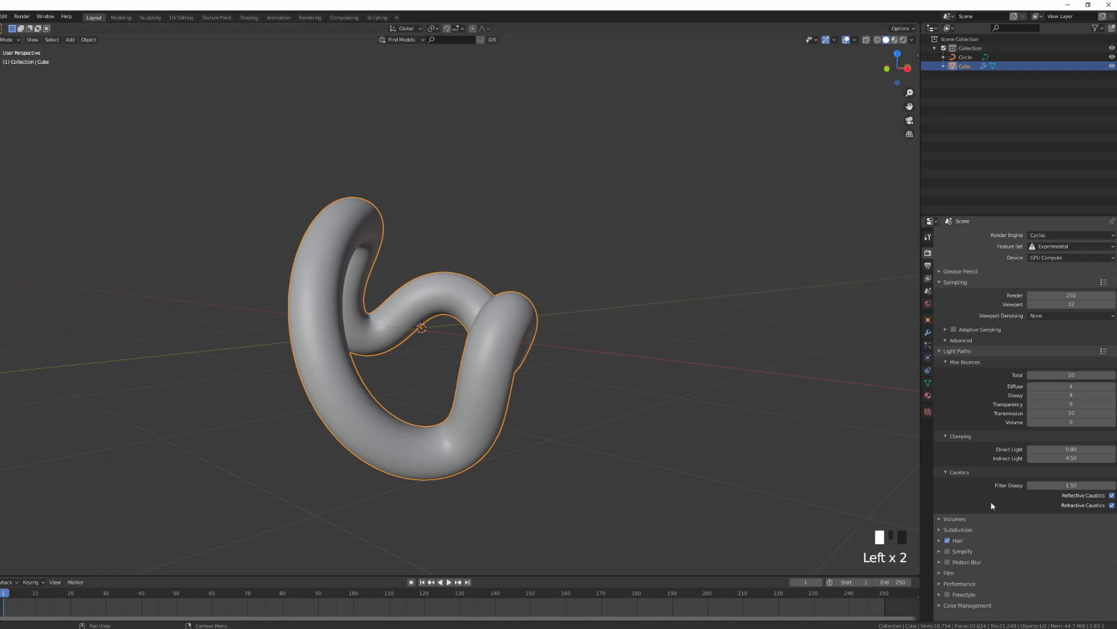
scroll("down", 3)
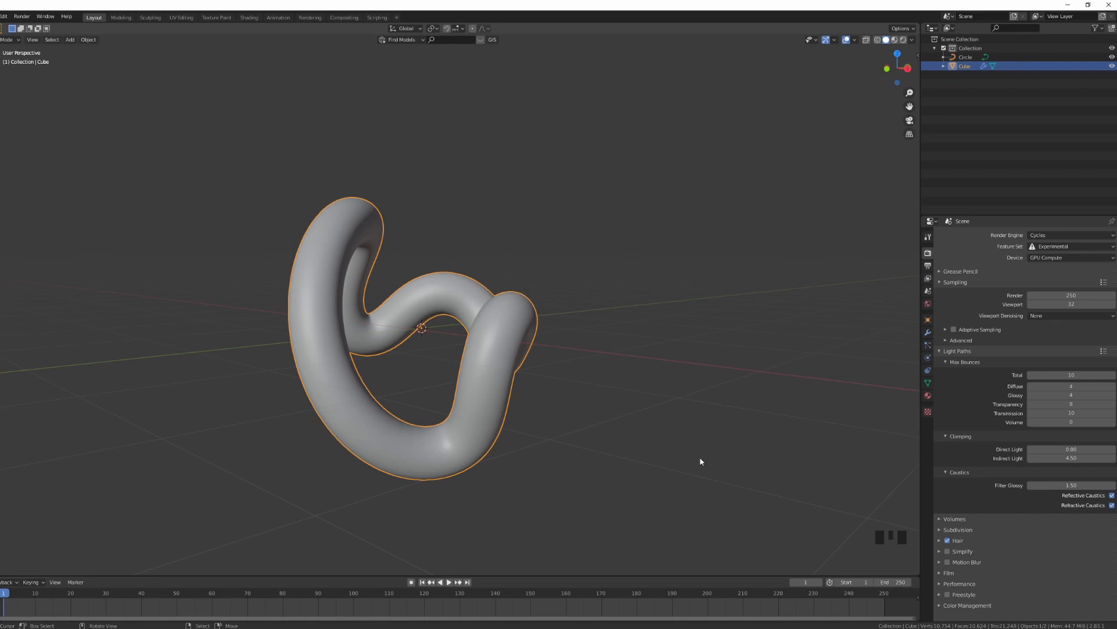
Set the Color Management look to High Contrast
scroll("down", 3)
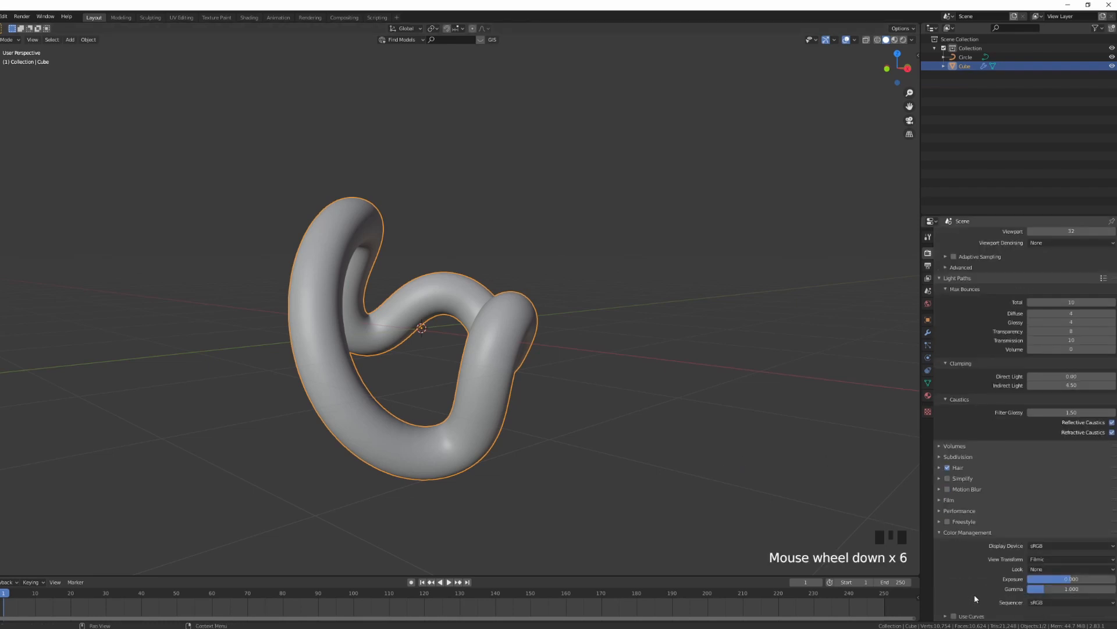
left_click(1068, 568)
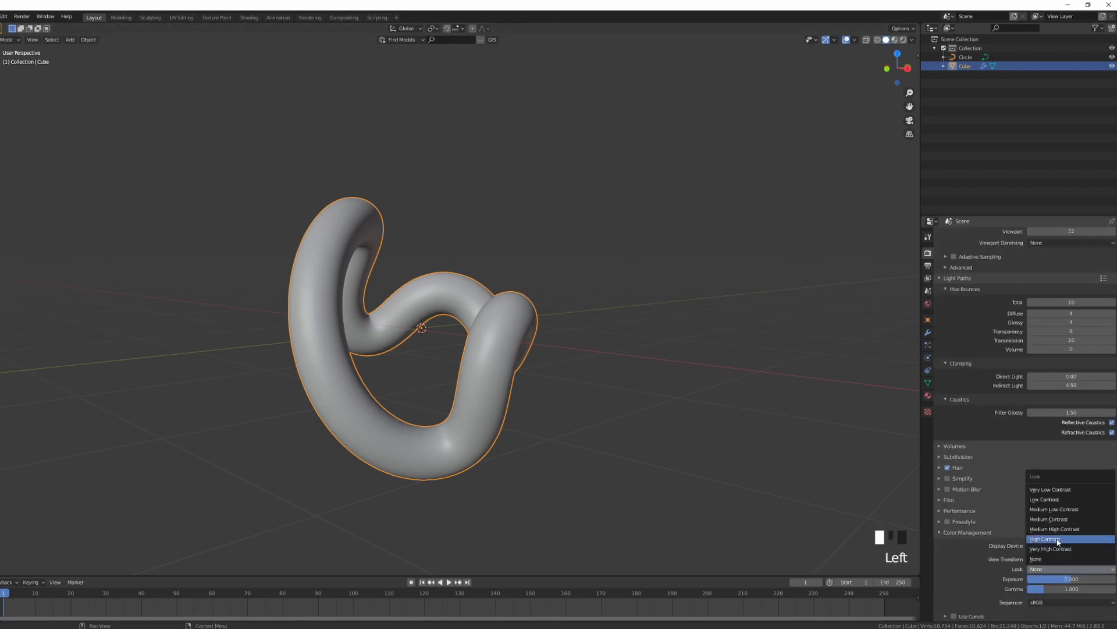
left_click(1054, 537)
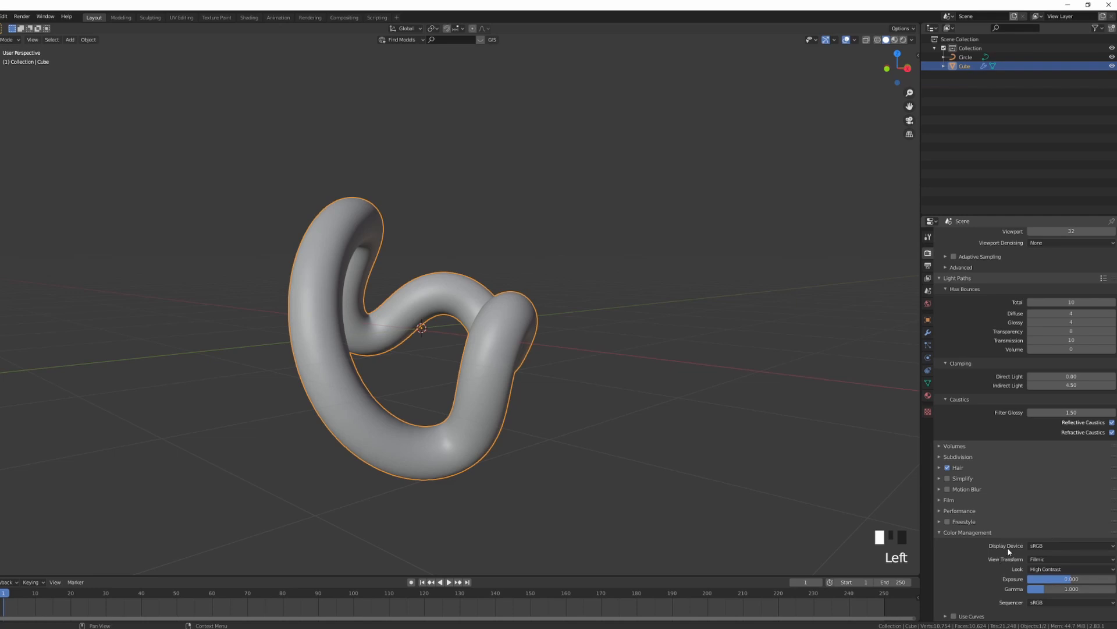
scroll("down", 3)
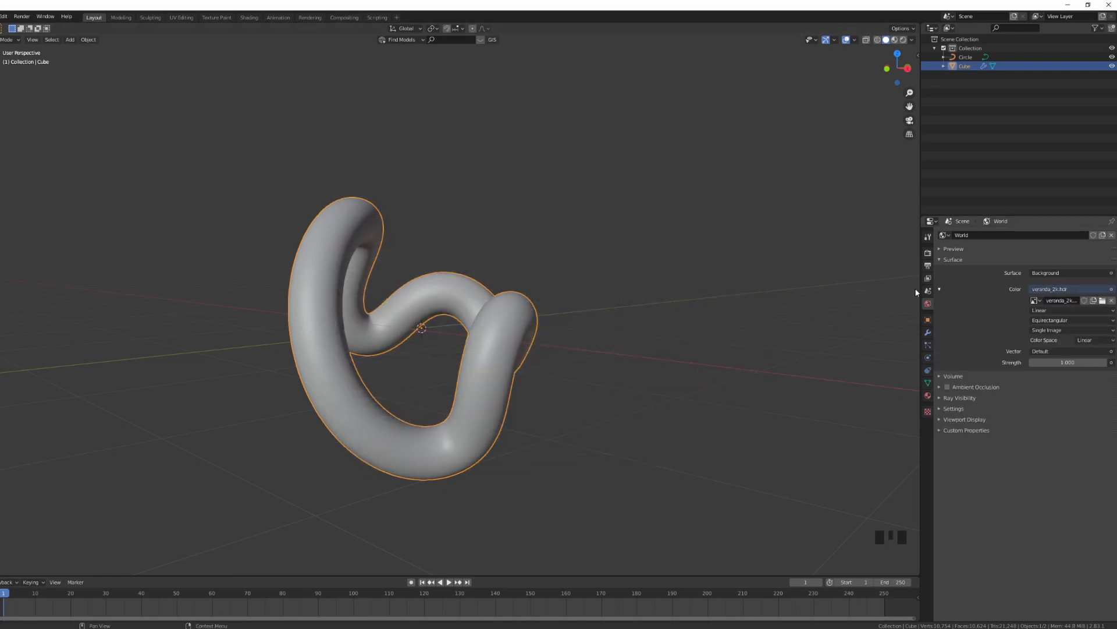
mouse_move(528, 331)
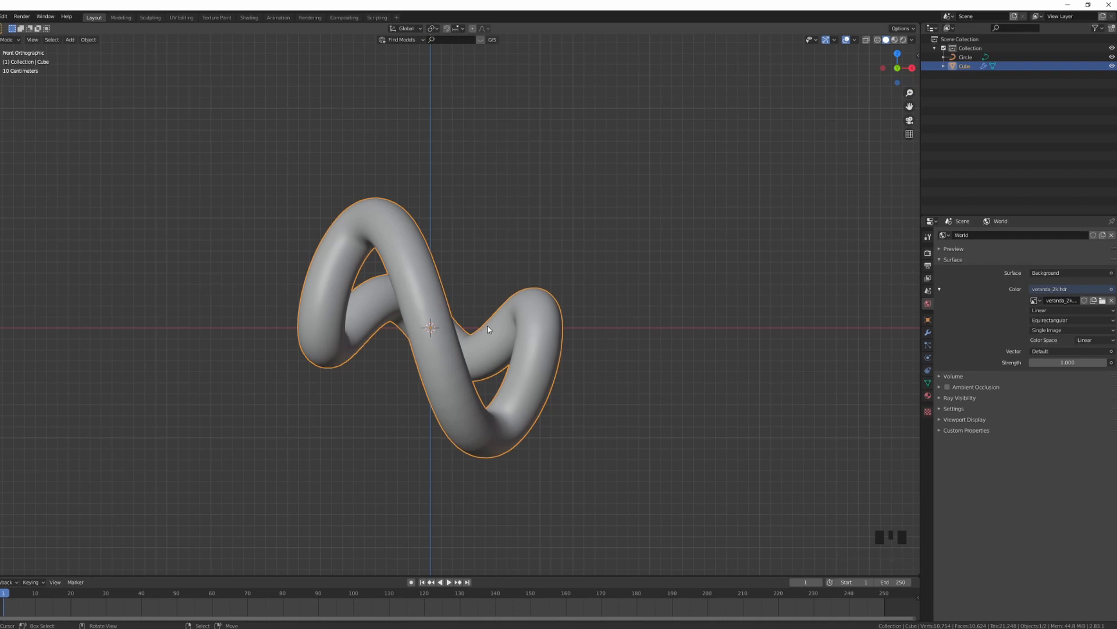
mouse_move(556, 353)
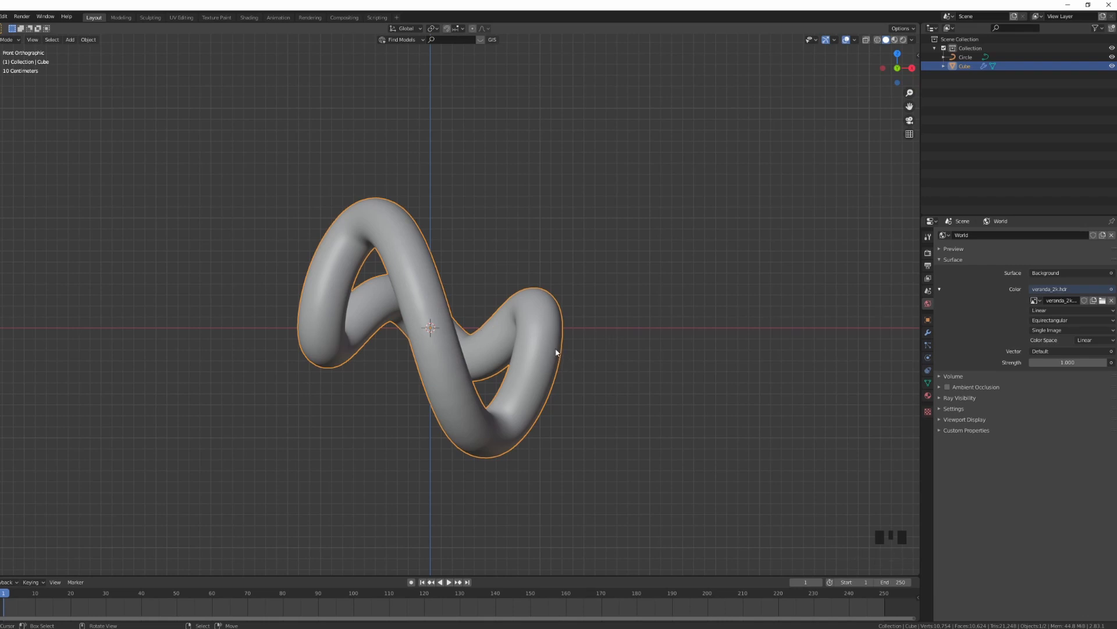
mouse_move(584, 319)
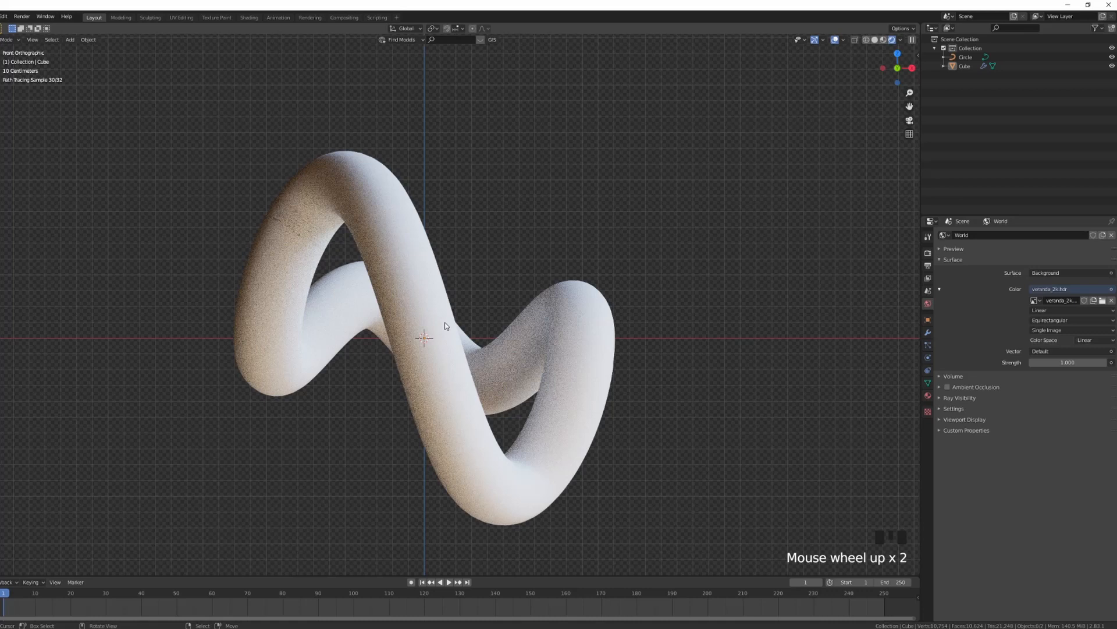
Scroll the World properties toward the veranda_2k.hdr environment lighting settings
scroll("down", 3)
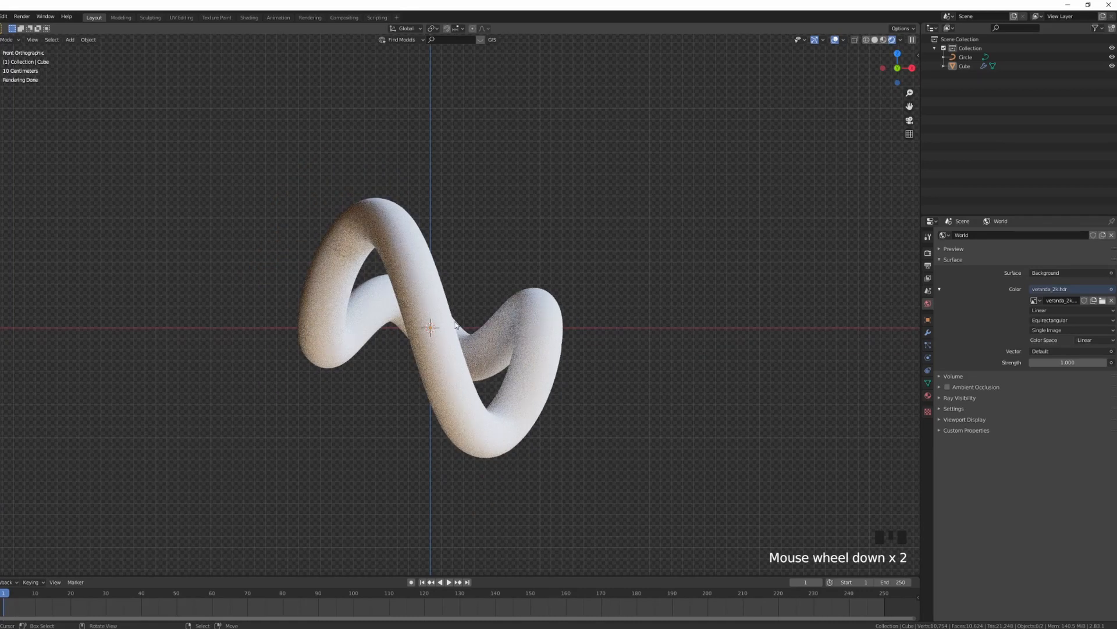
scroll("down", 3)
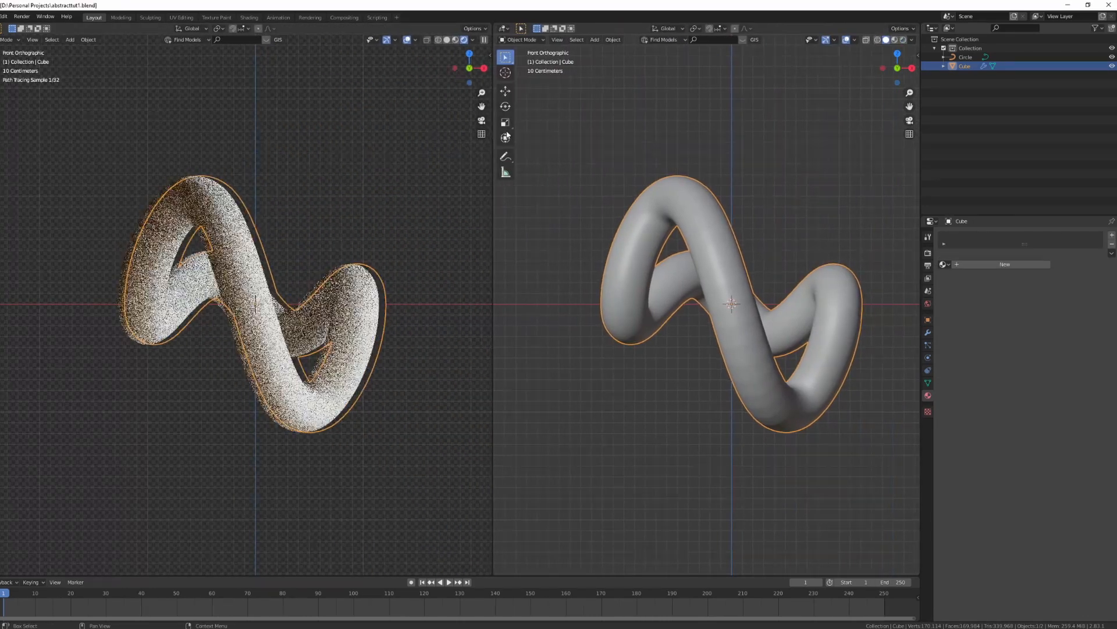
Turn the second viewport area into a Shader Editor beside the rendered preview
left_click(504, 40)
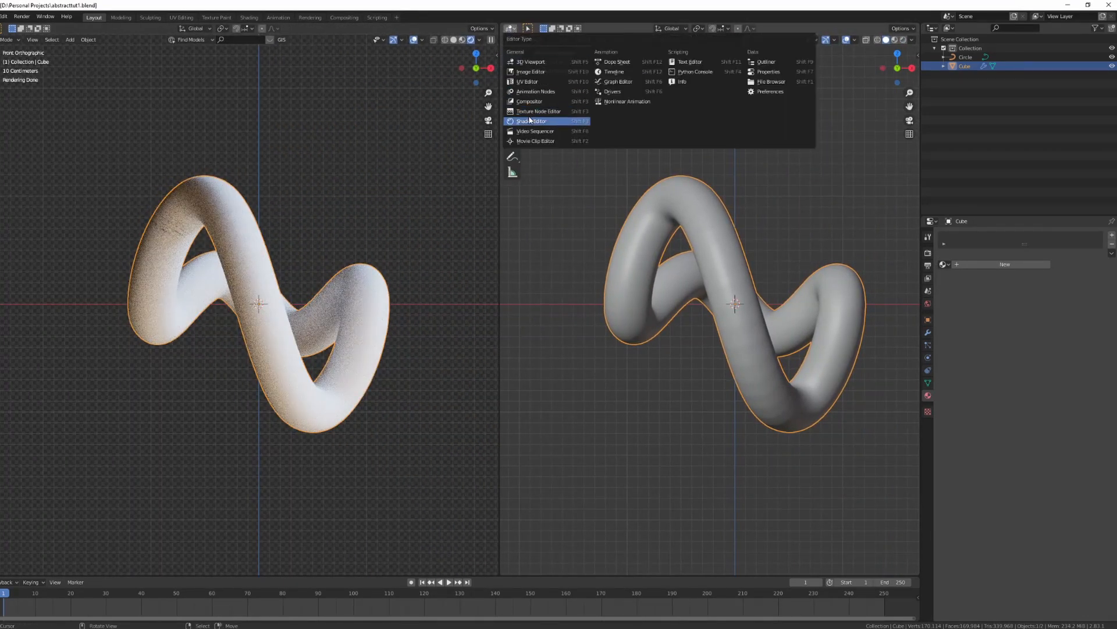
left_click(532, 120)
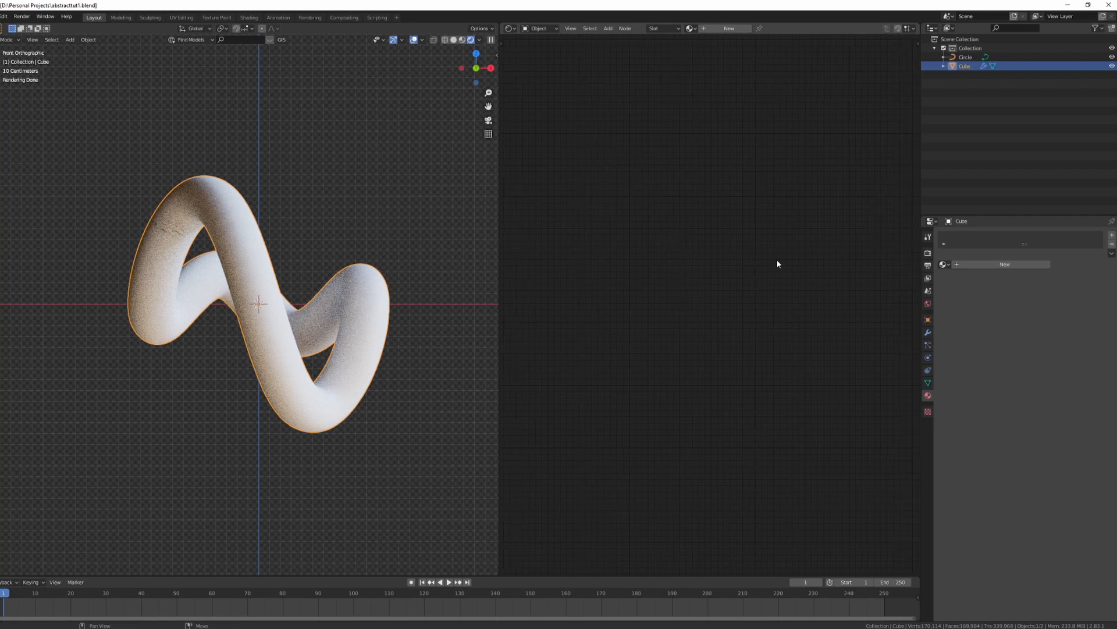
mouse_move(849, 249)
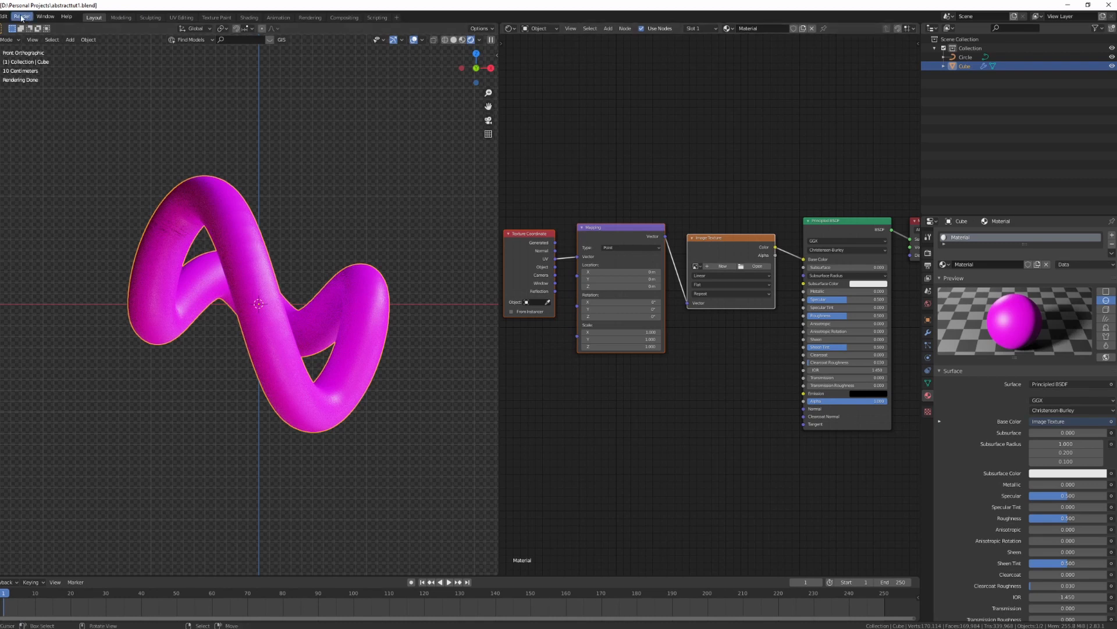
Search the Preferences Add-ons list for 'no' to find Node Wrangler
left_click(5, 17)
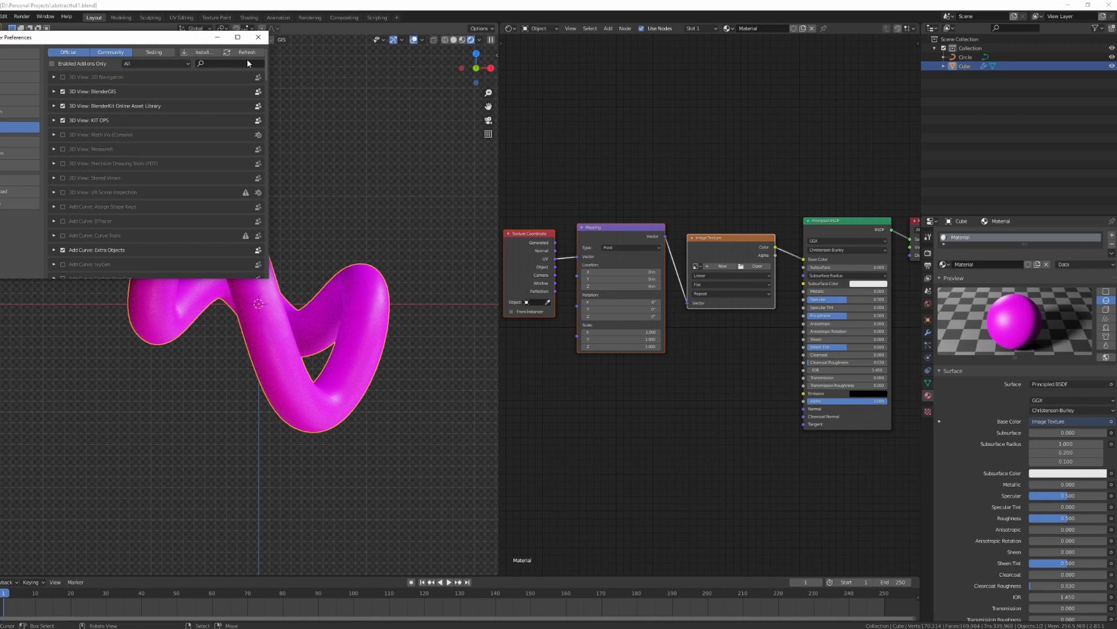
type("no")
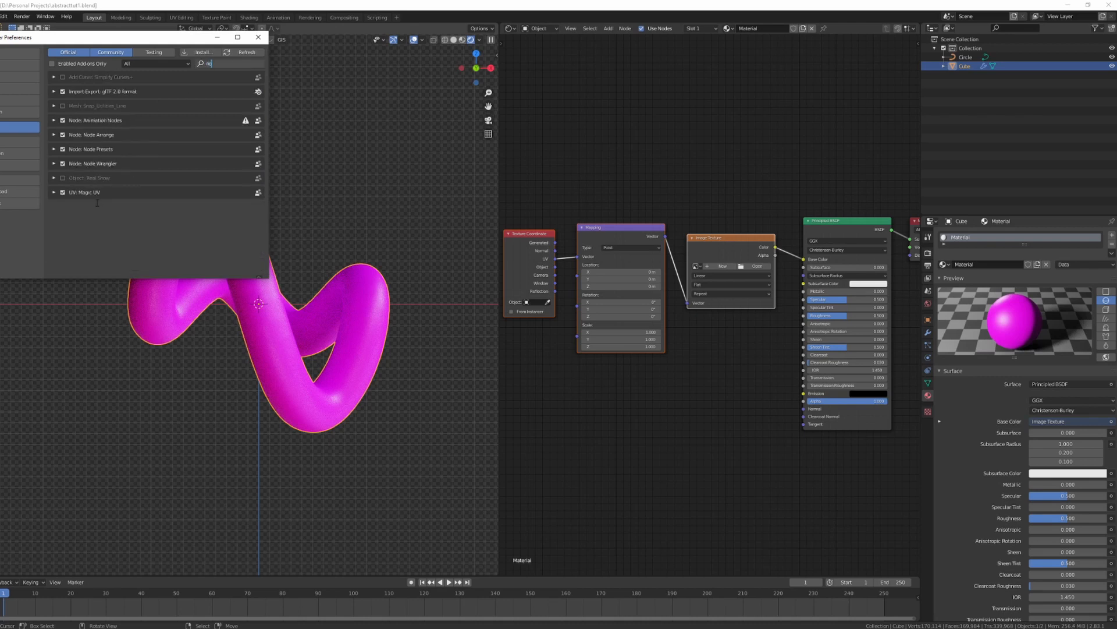
left_click(258, 36)
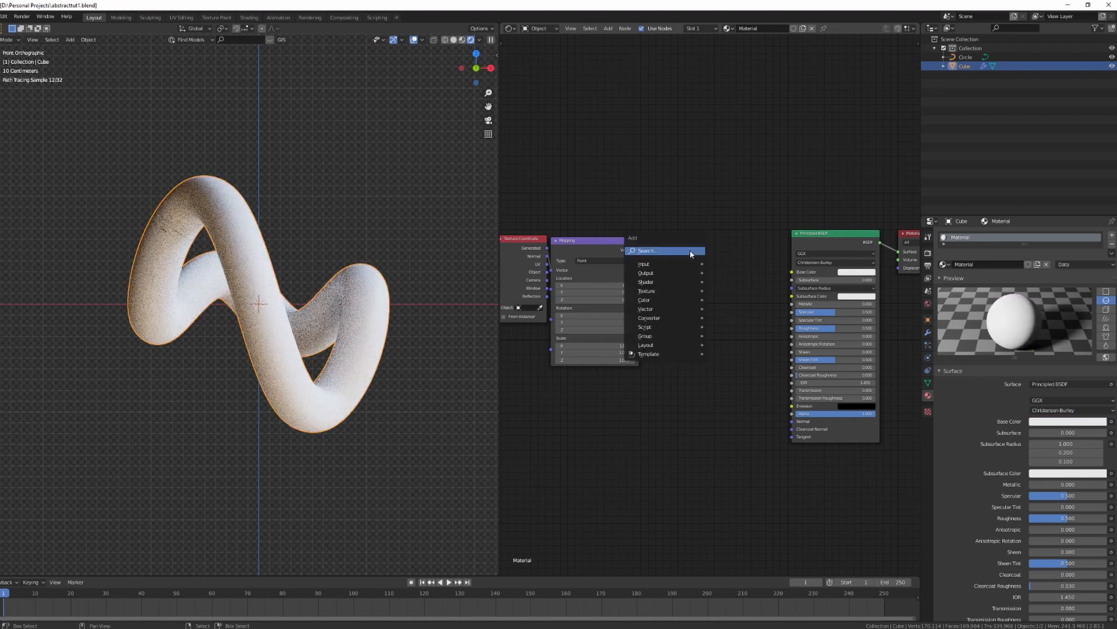
Add a Wave Texture and a ColorRamp, feeding the wave's colour into the ramp
type("wa")
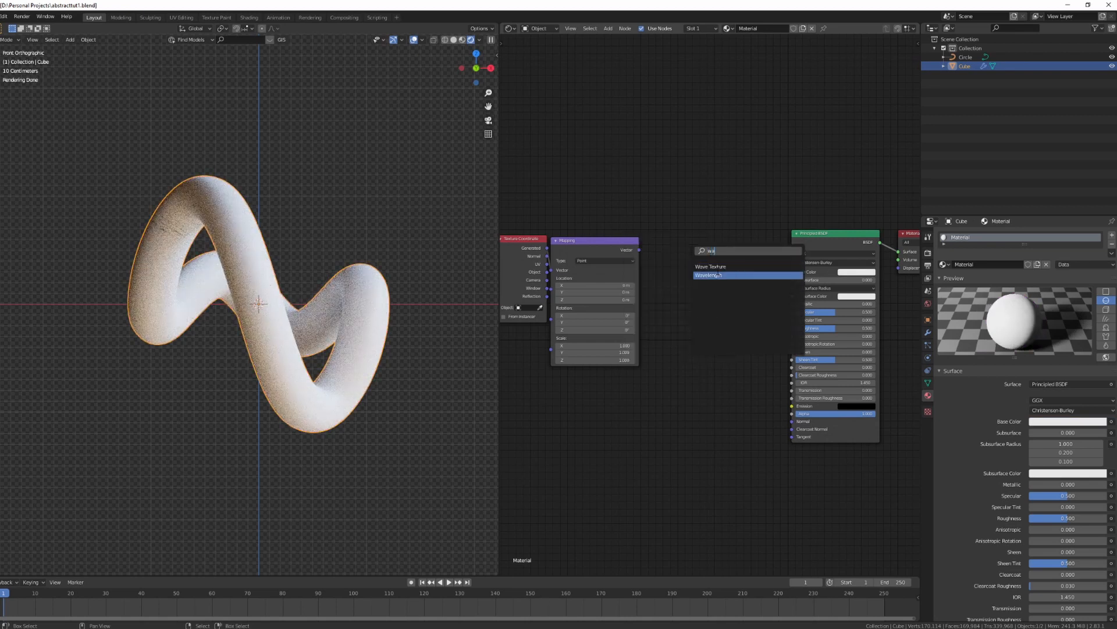
left_click(710, 266)
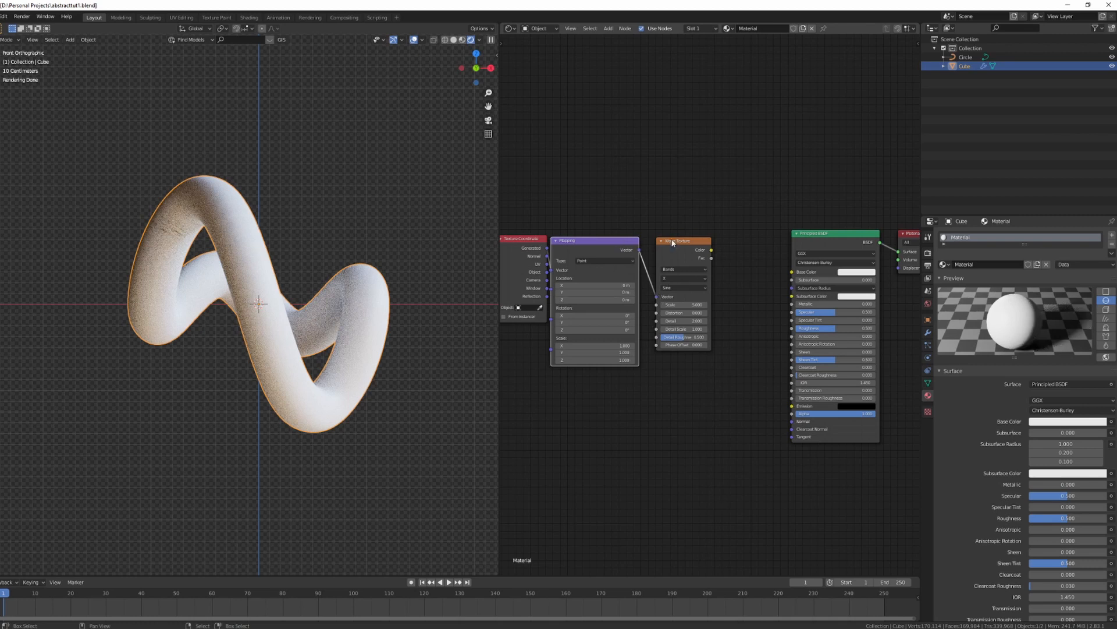
type("ram")
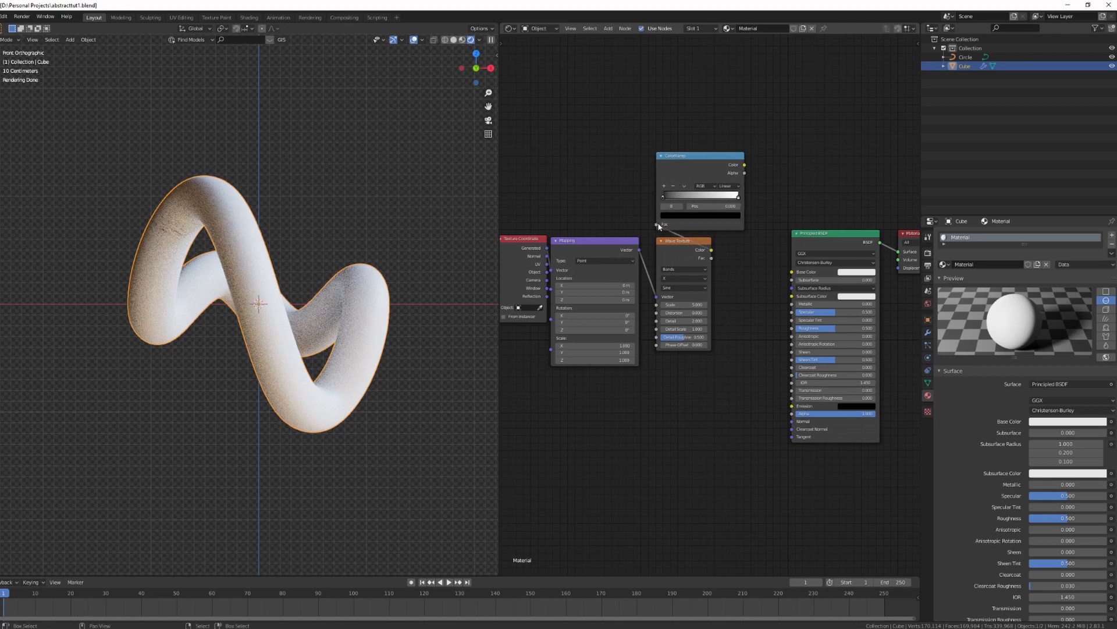
left_click_drag(745, 164, 796, 277)
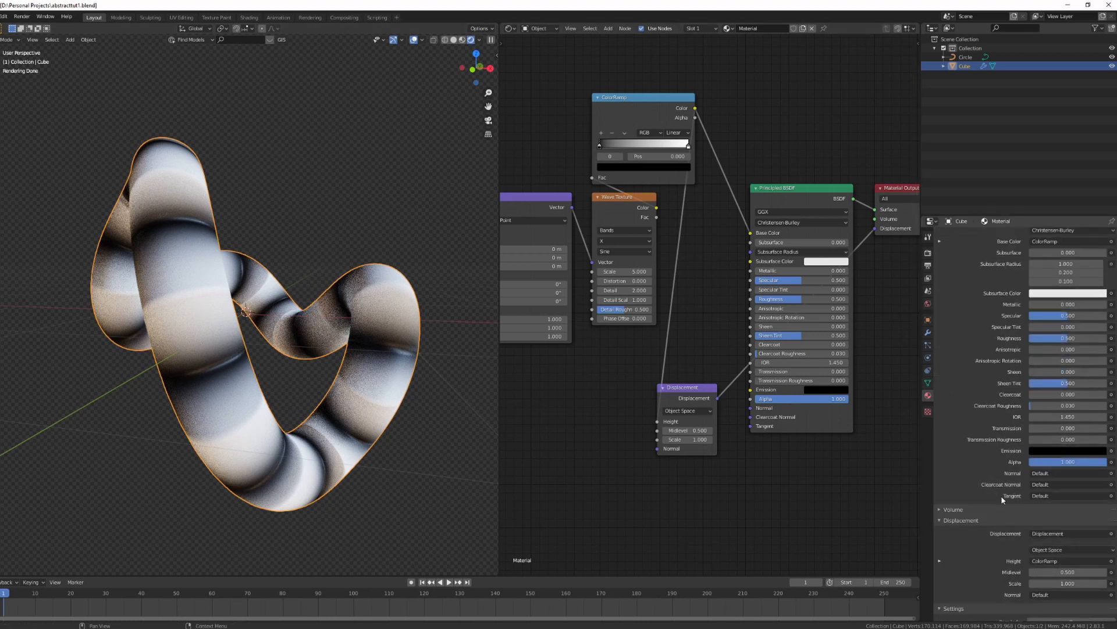
Set the material's surface displacement method to Displacement and Bump
scroll("down", 3)
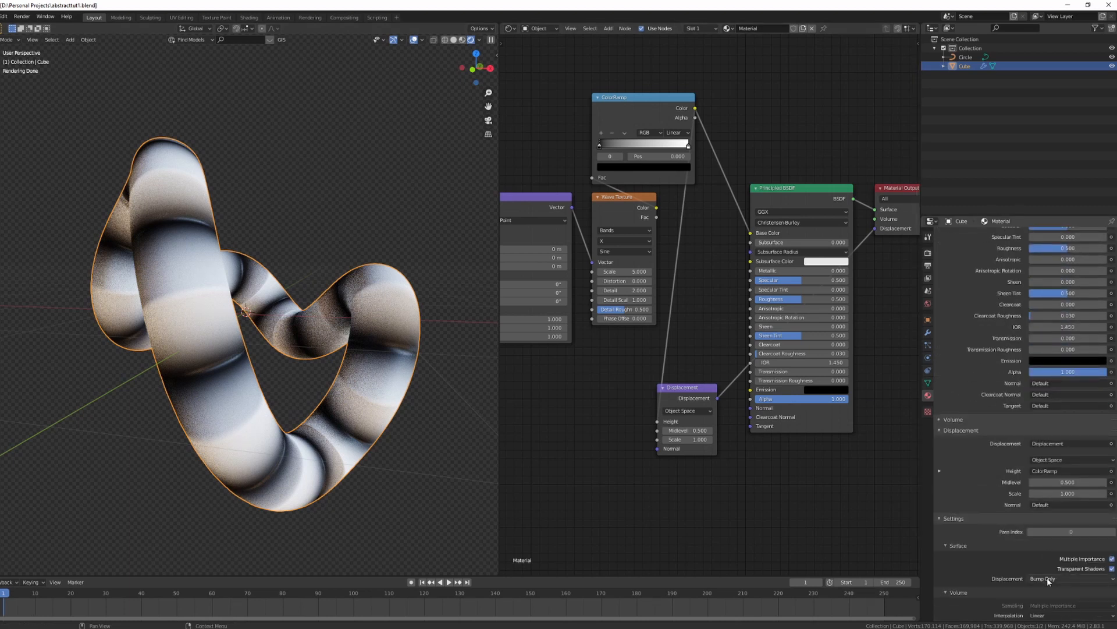
scroll("down", 3)
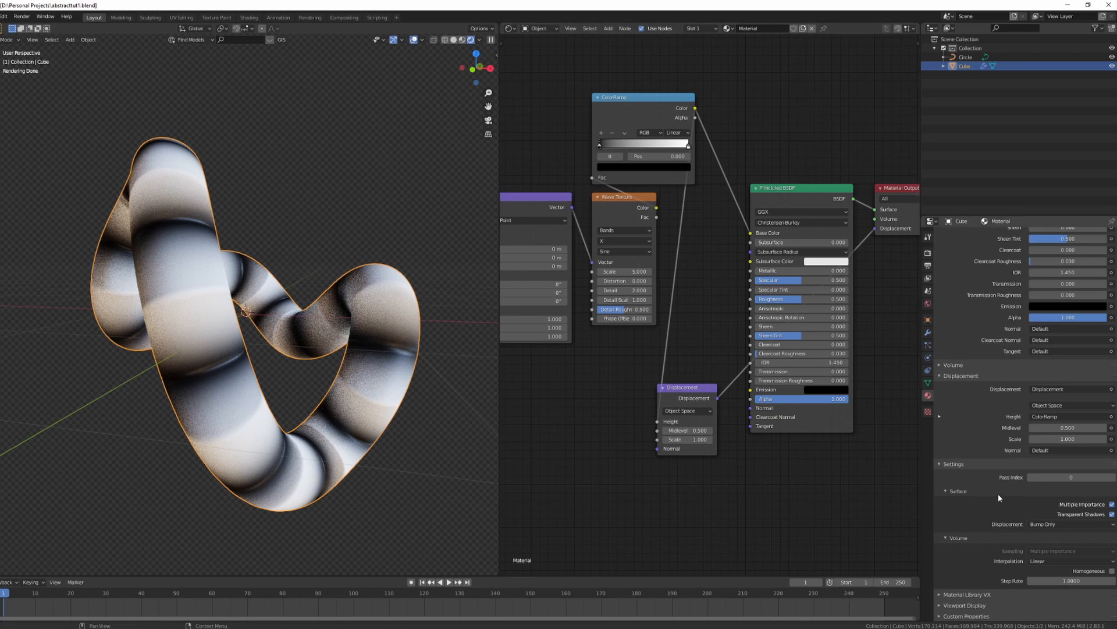
left_click(1069, 524)
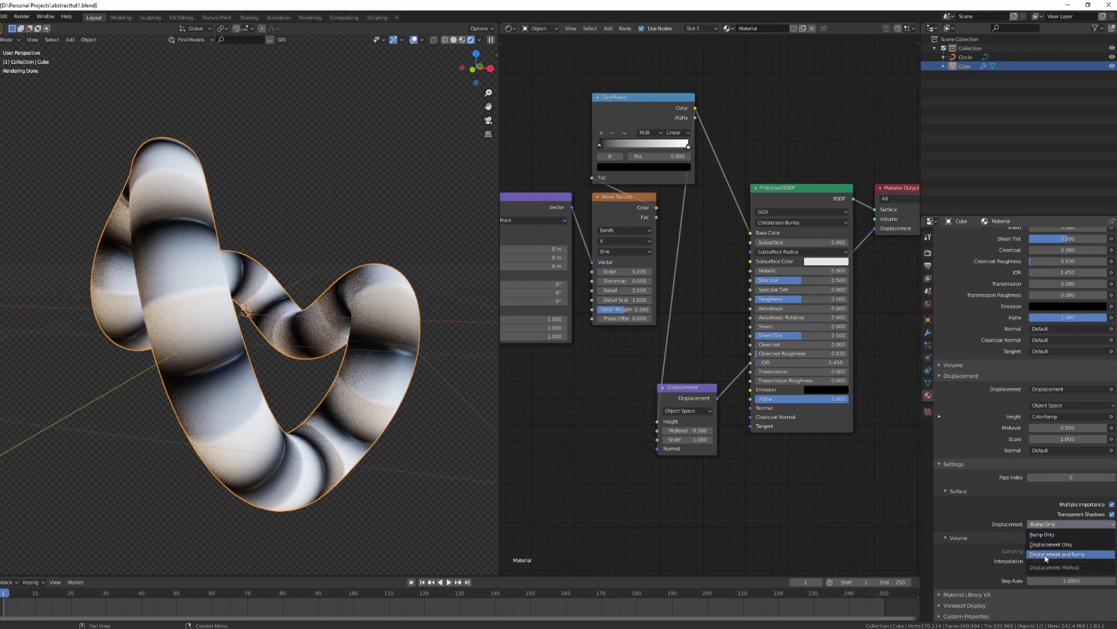
left_click(1058, 554)
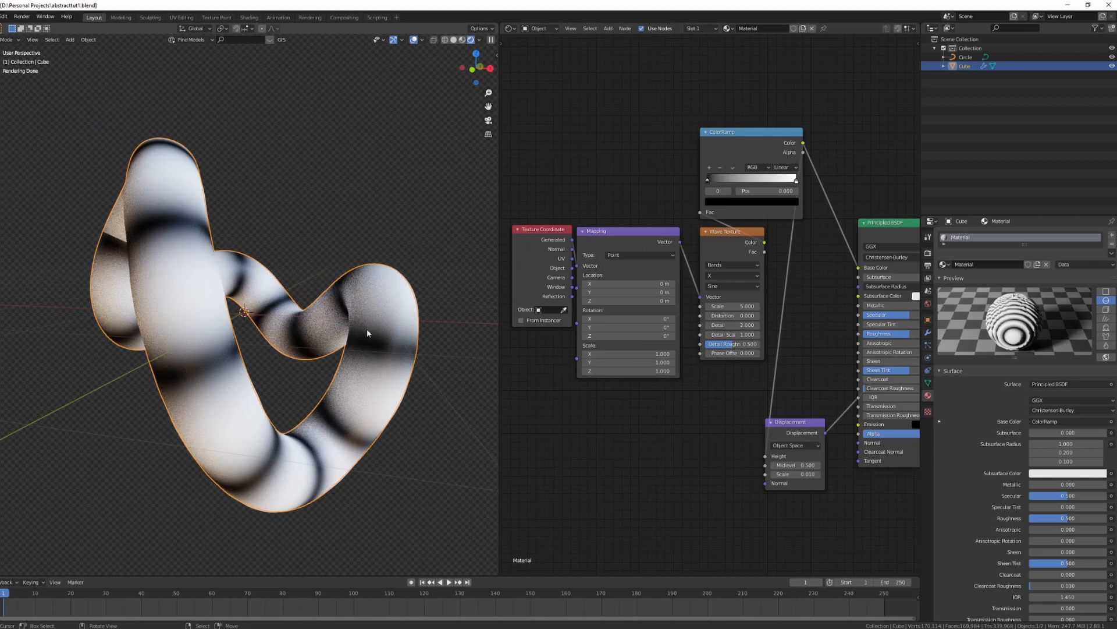
mouse_move(361, 335)
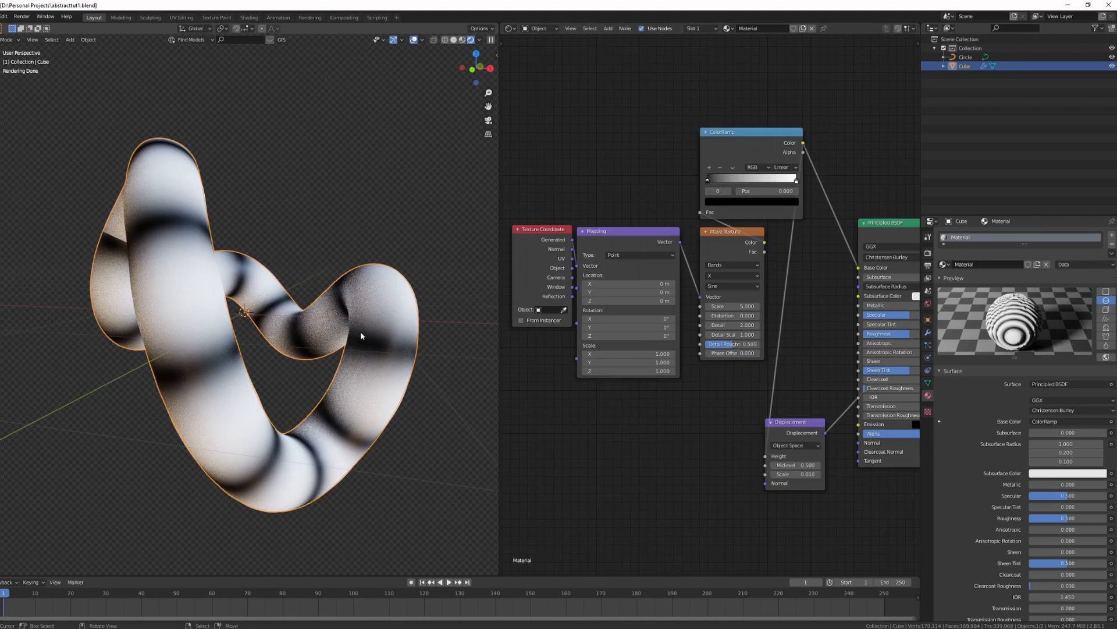
mouse_move(169, 327)
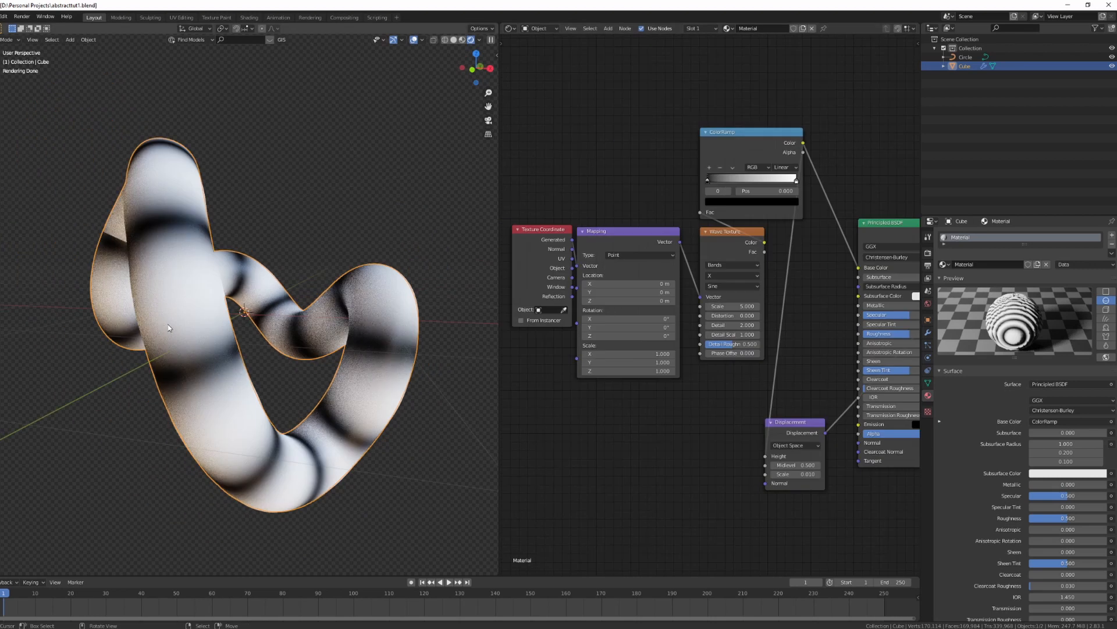
mouse_move(173, 311)
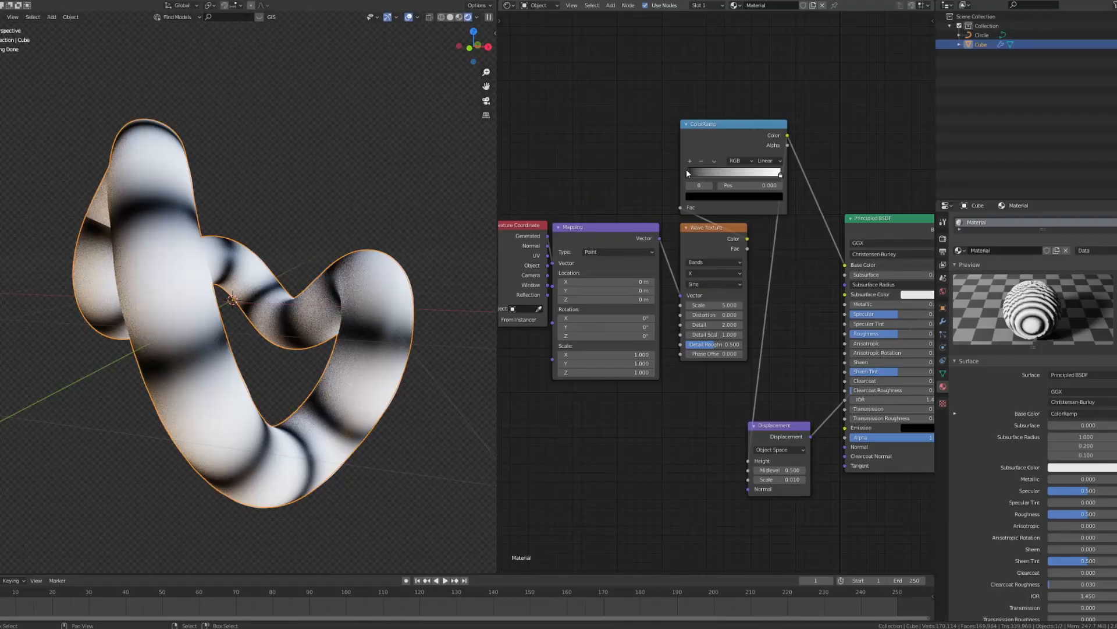
Set the ramp's dark colour stop to hex F27121 orange
left_click(733, 173)
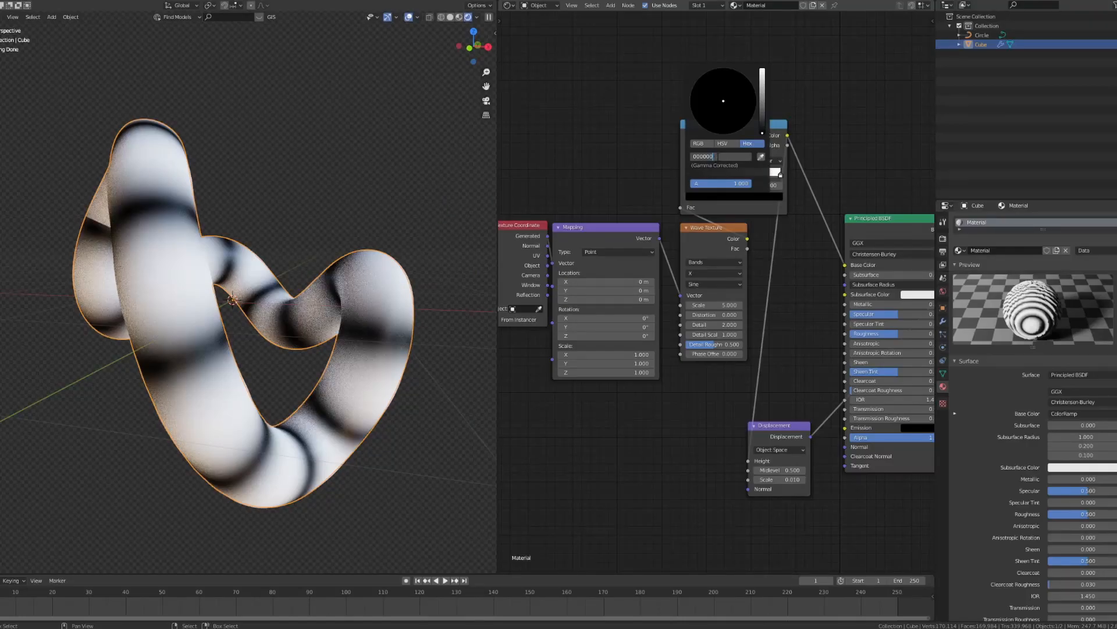
type("F27121")
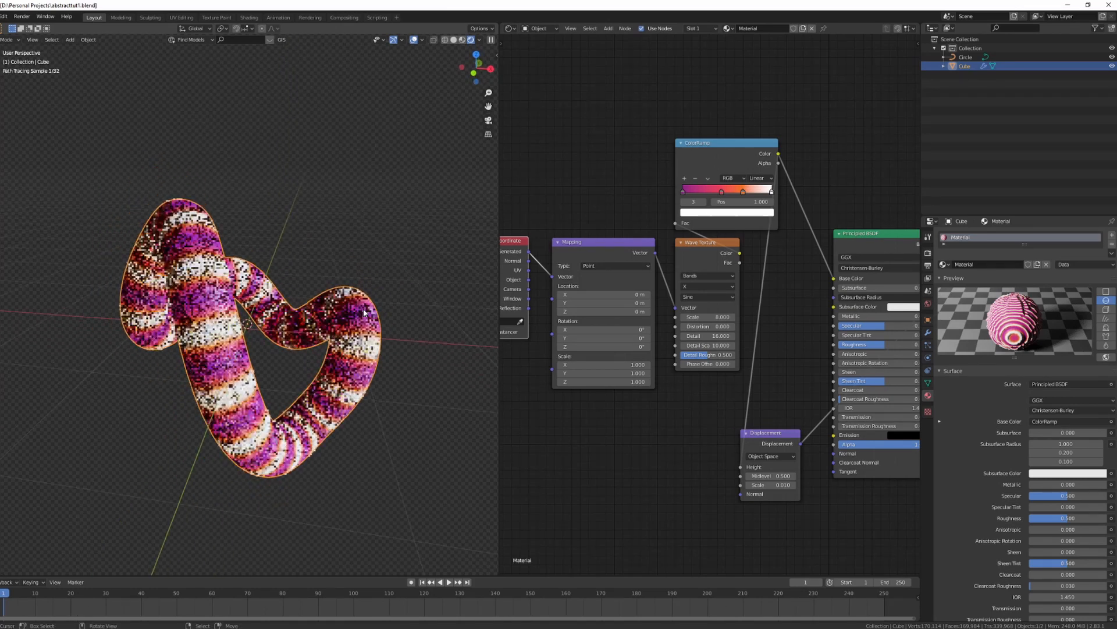
Confirm the Wave Texture detail value of 16 for finer stripes
key("Tab")
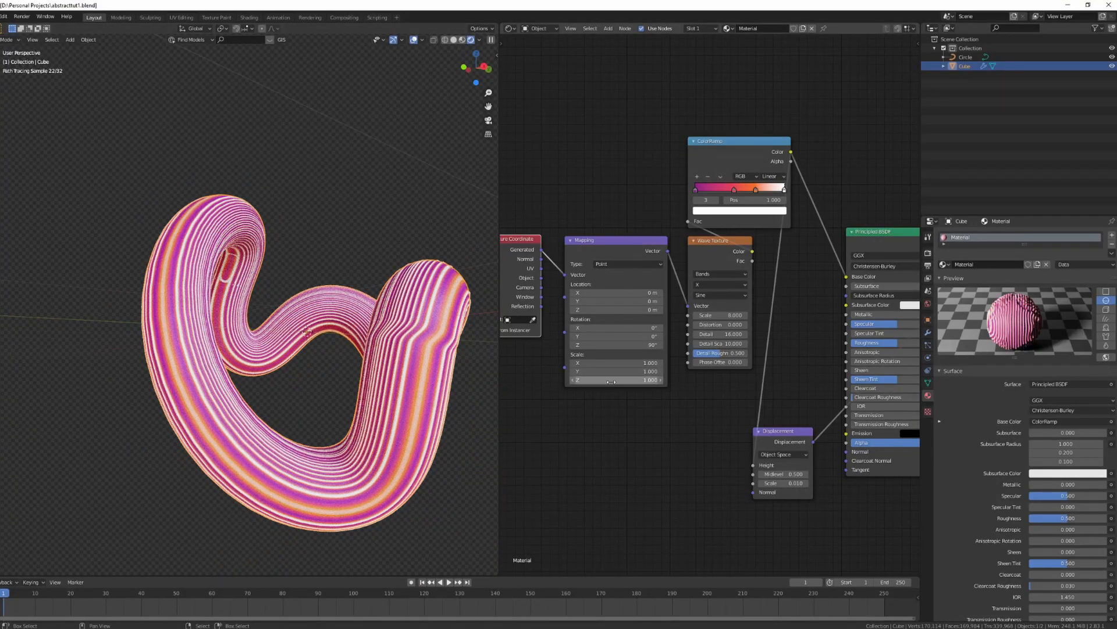
Set Displacement scale to 0.030 and return the ColorRamp to Linear after trying B-Spline
left_click_drag(769, 483, 806, 483)
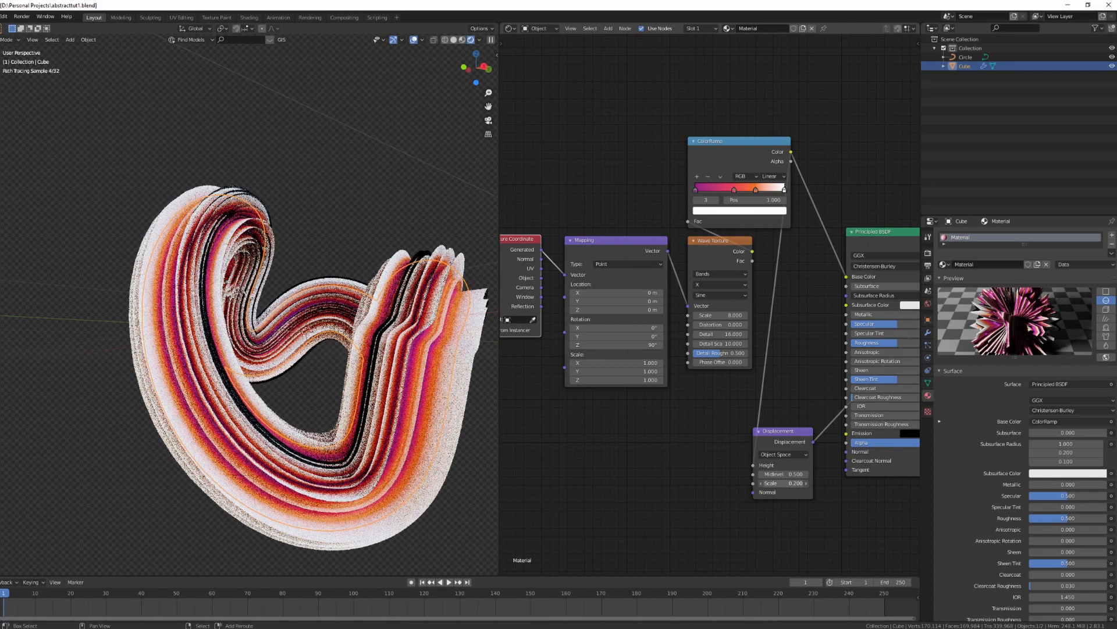
left_click(782, 483)
type("0.030")
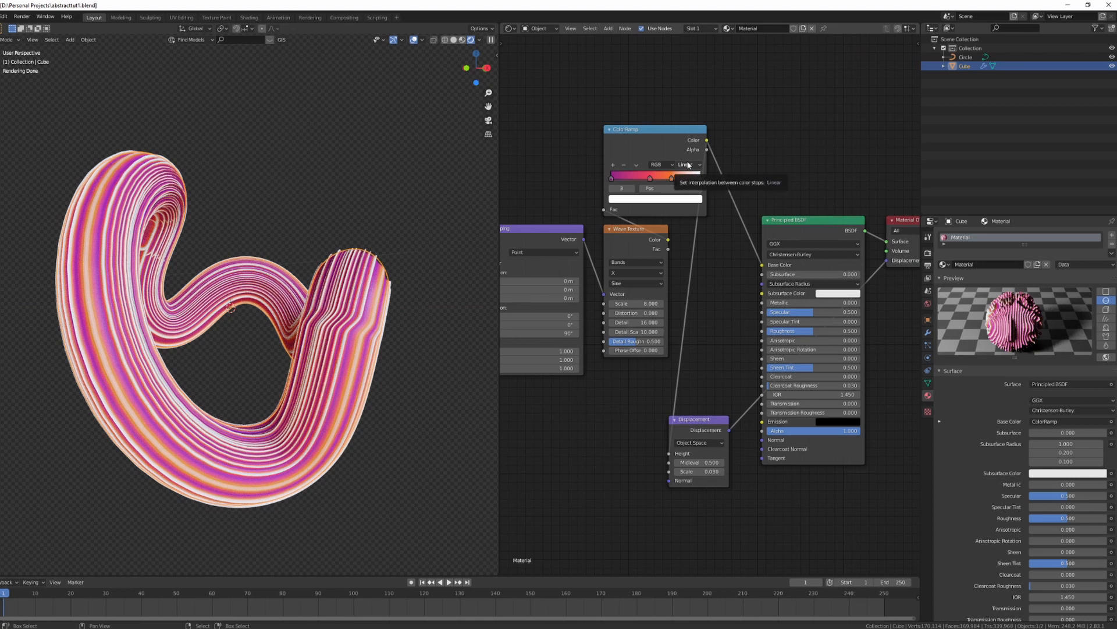
left_click(685, 164)
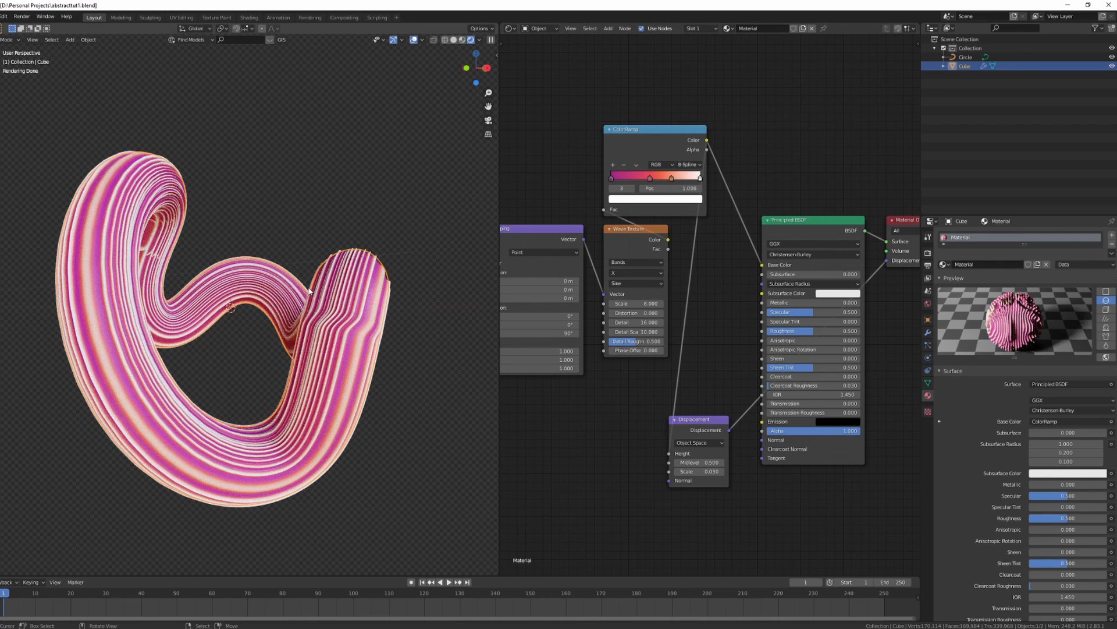
left_click(688, 164)
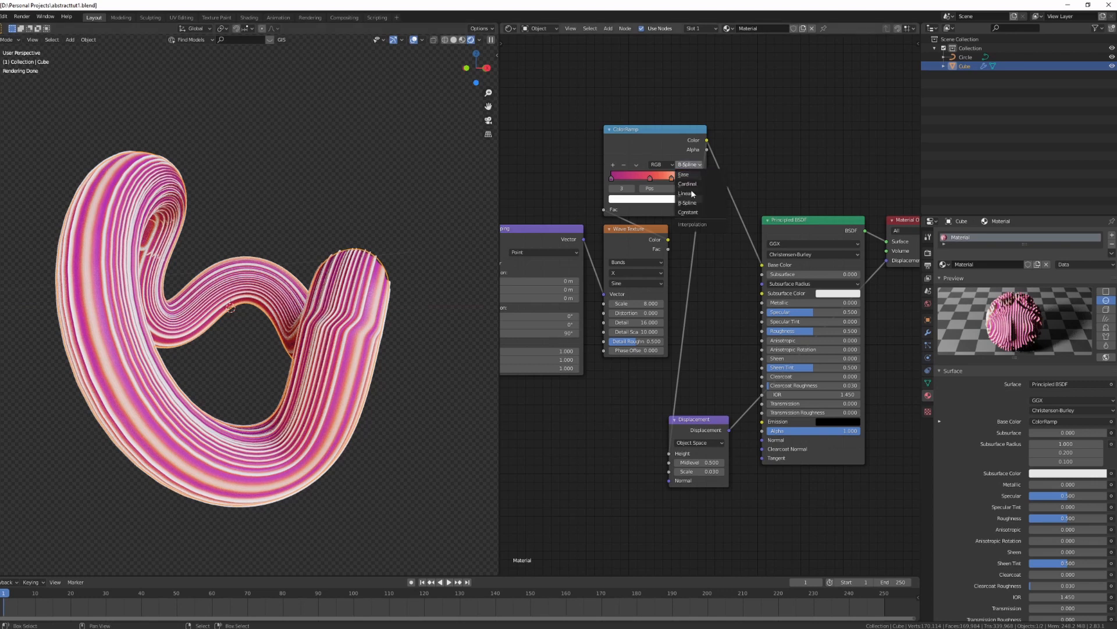
left_click(686, 175)
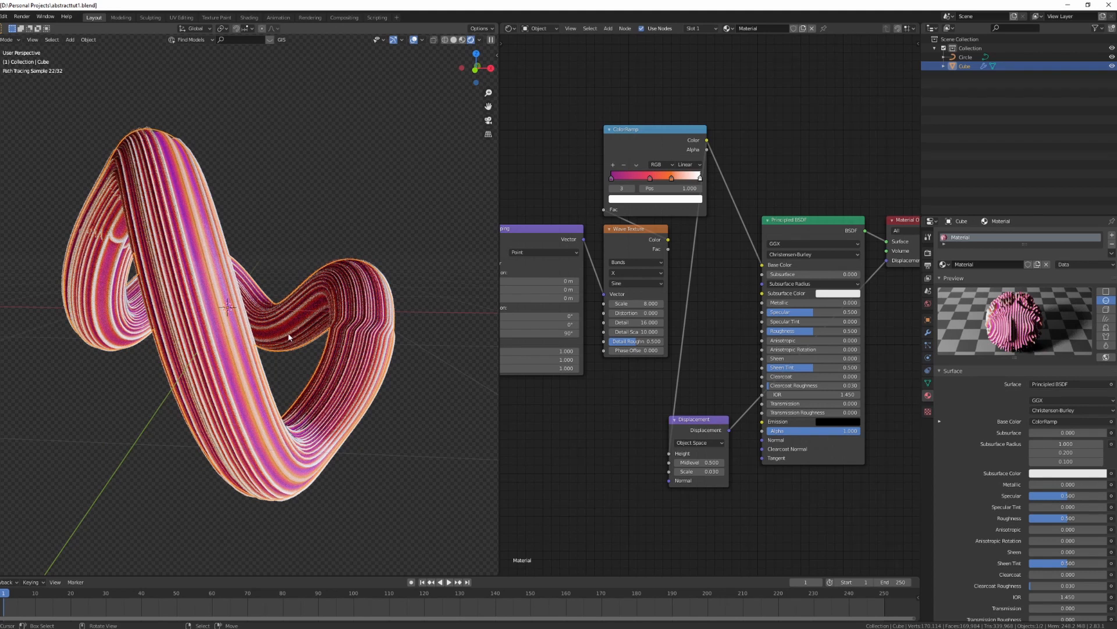
Tilt the Circle curve's points 180° in Edit Mode, then reselect the tube
key("Tab")
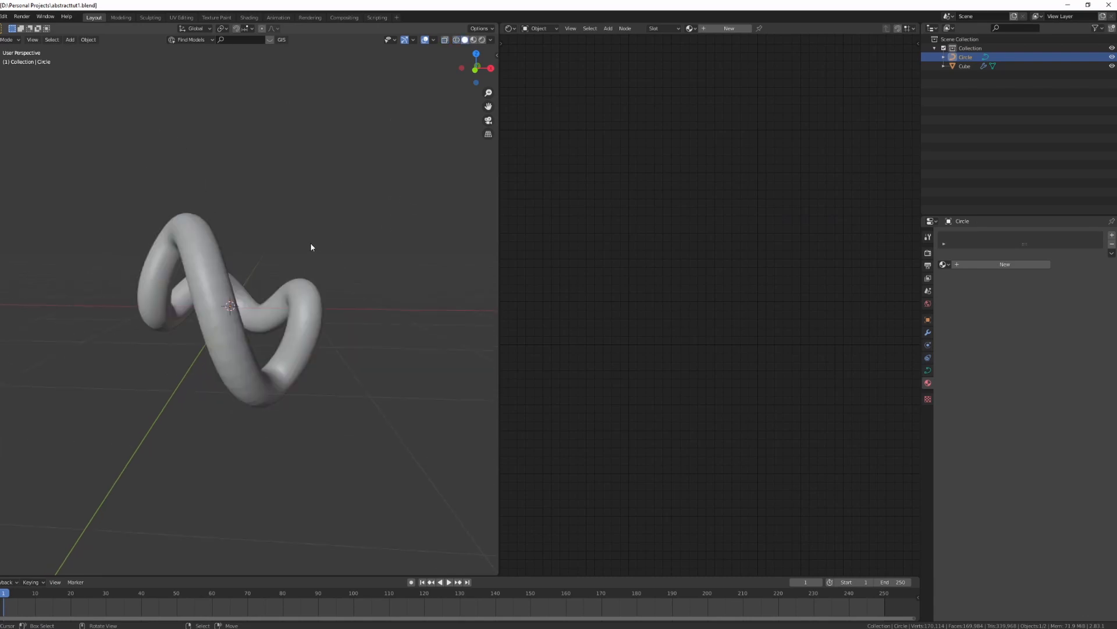
key("Tab")
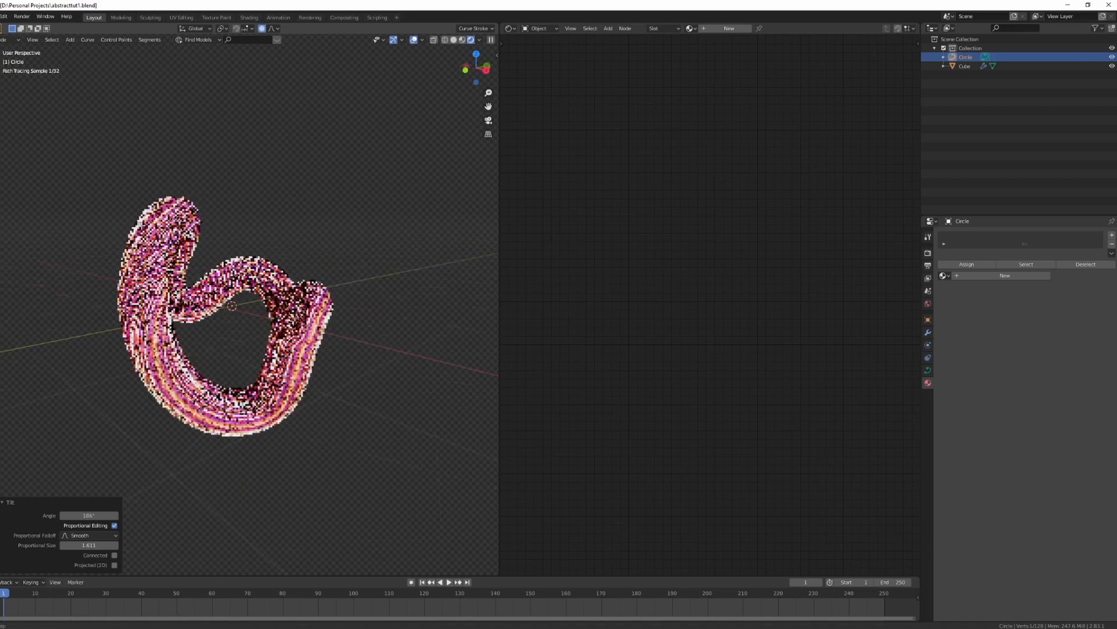
key("Tab")
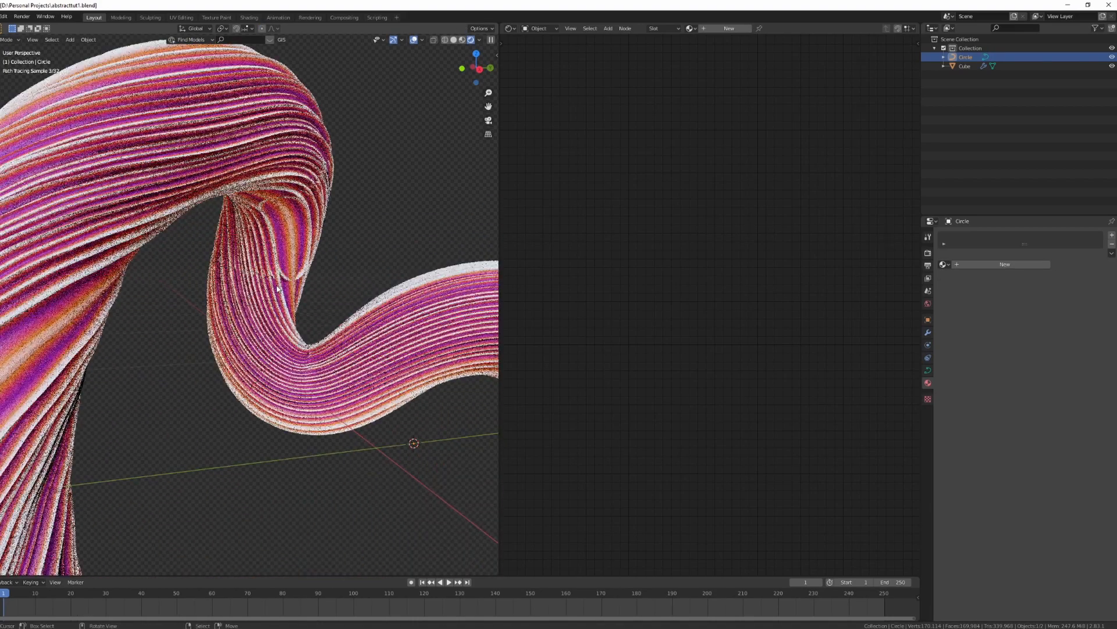
left_click(964, 65)
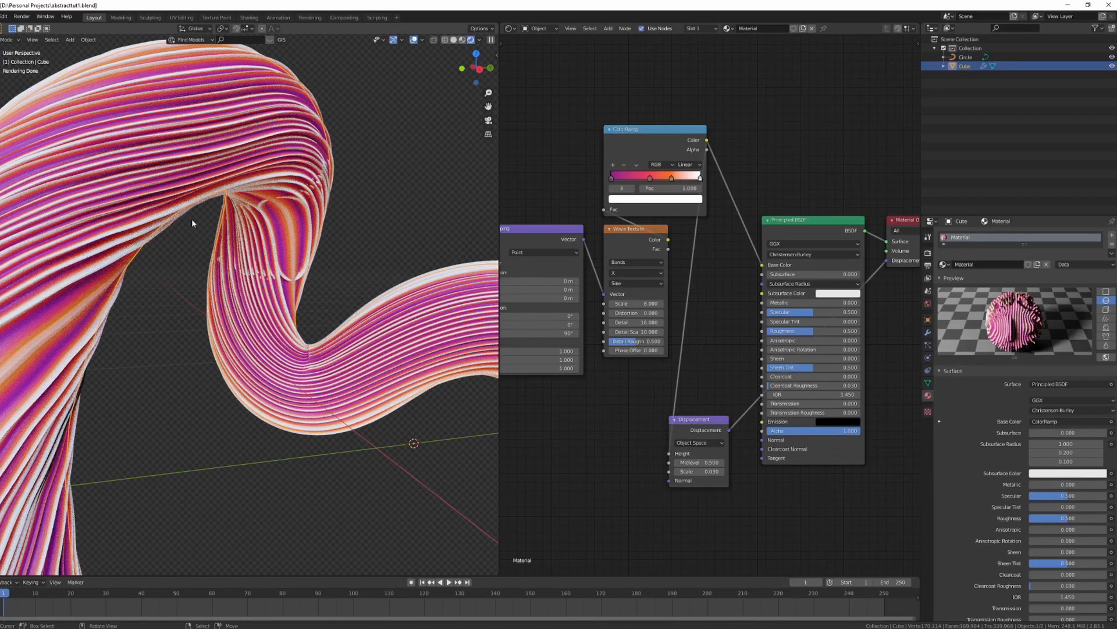